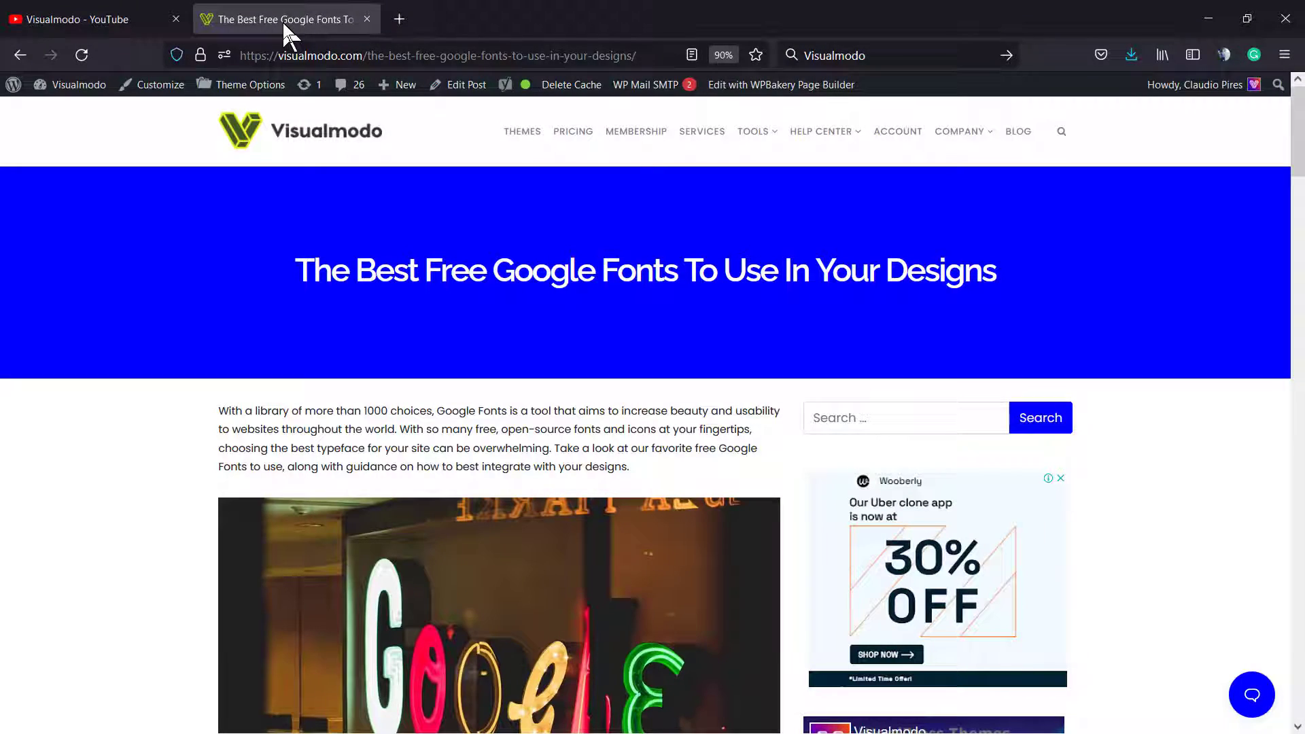
{"action": "mouse_move", "coordinate": [251, 287]}
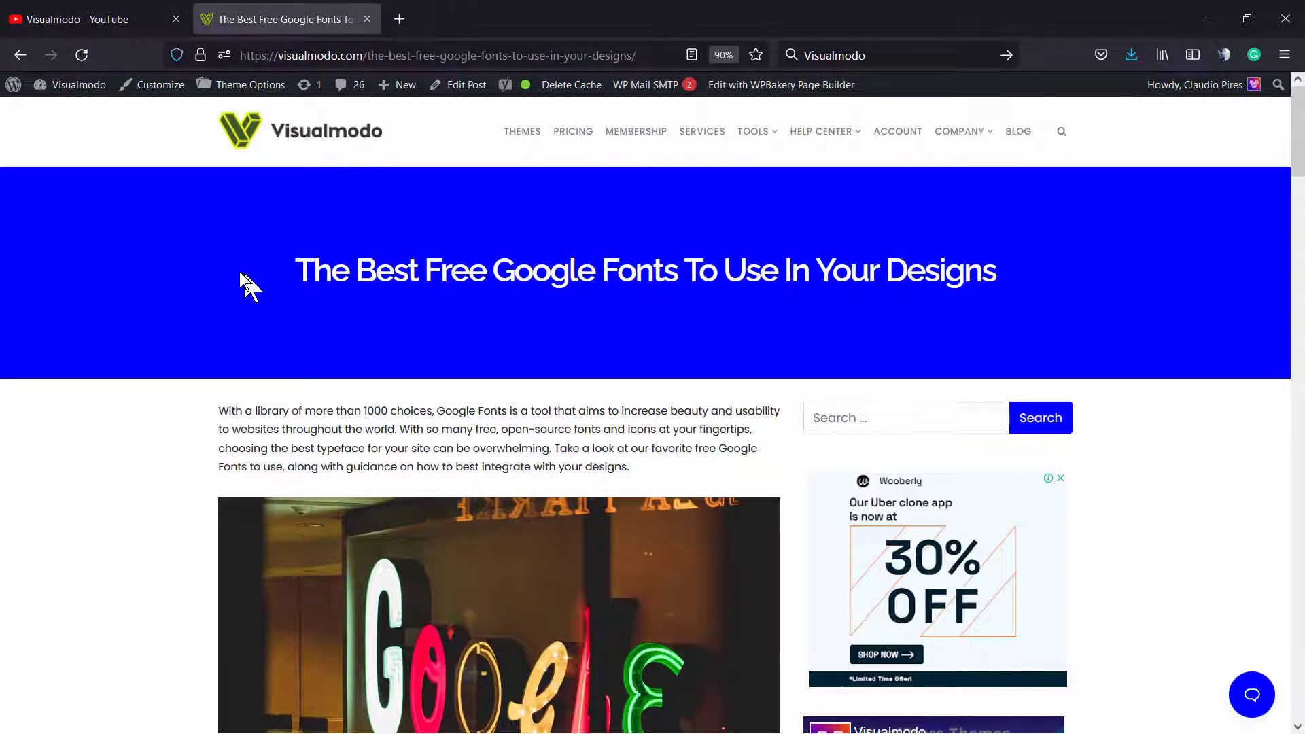
Open 'How To Create a Google Fonts API Key?' from the Visualmodo channel's Videos list
{"action": "left_click", "coordinate": [82, 19]}
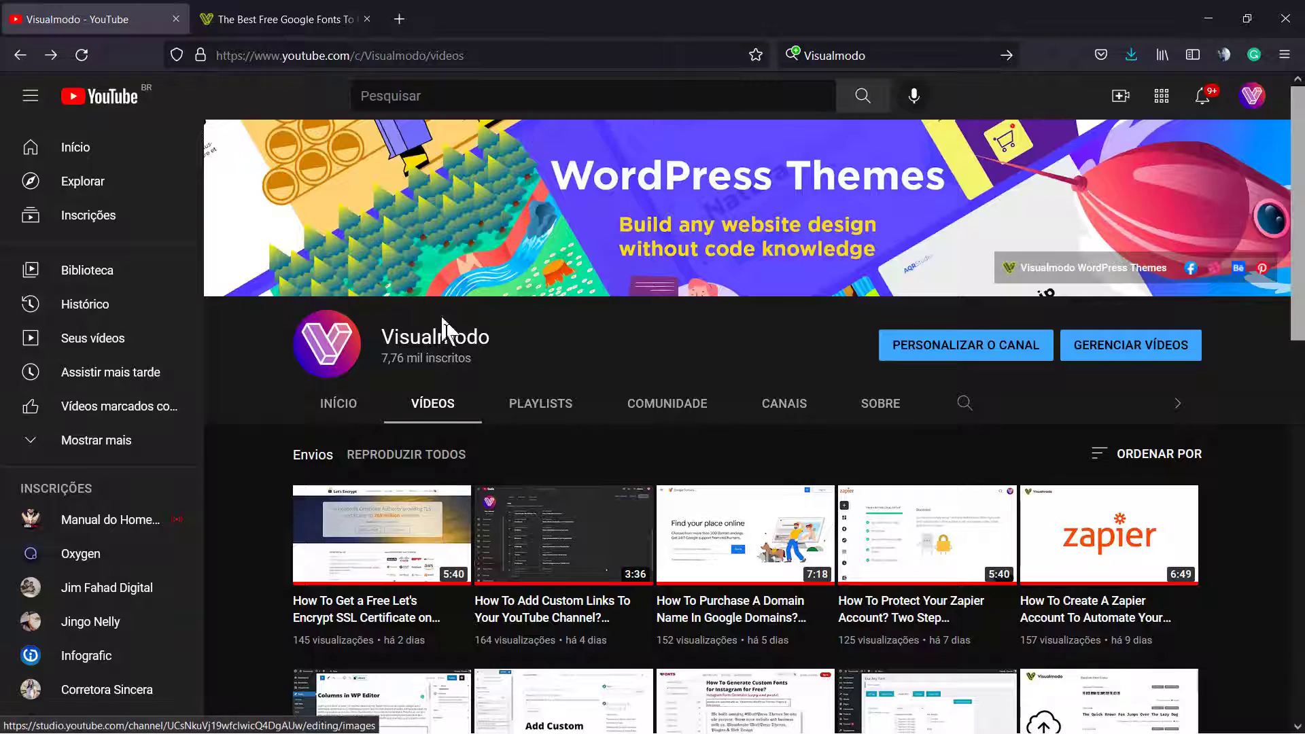
{"action": "scroll", "scroll_direction": "down", "scroll_amount": 3}
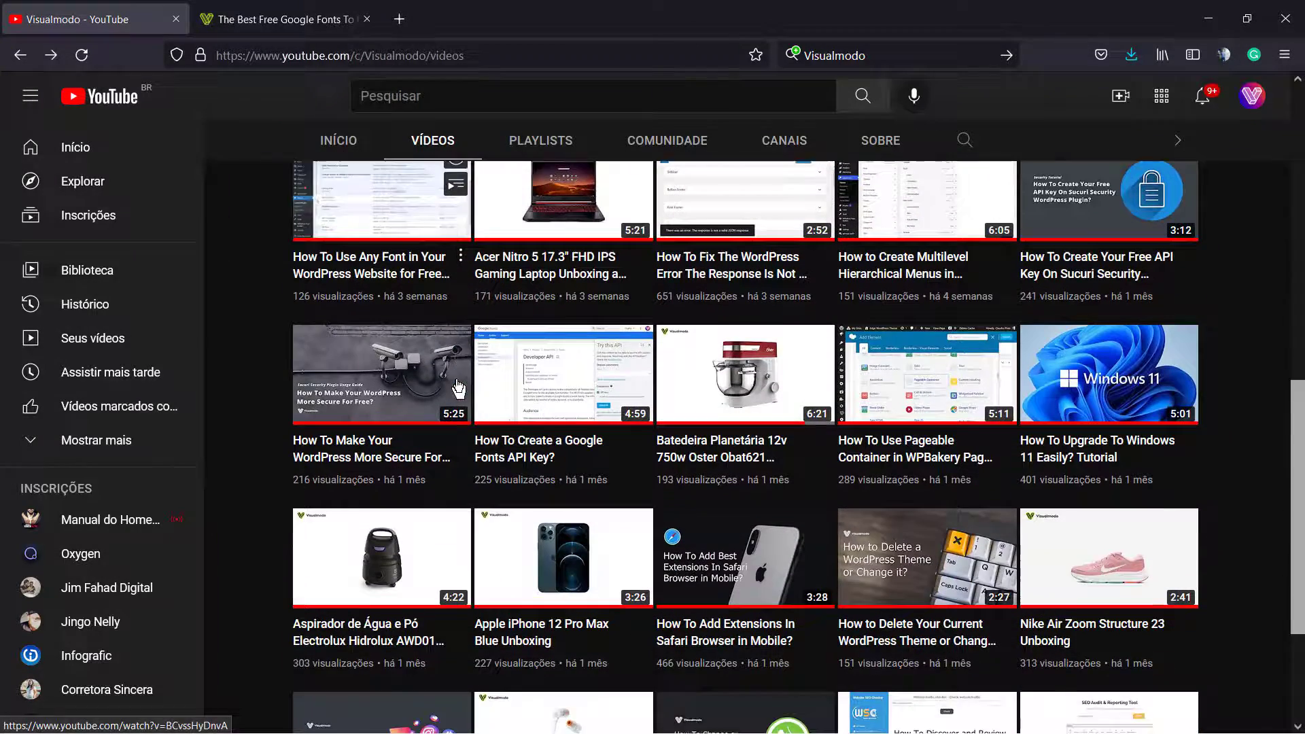
{"action": "left_click", "coordinate": [563, 373]}
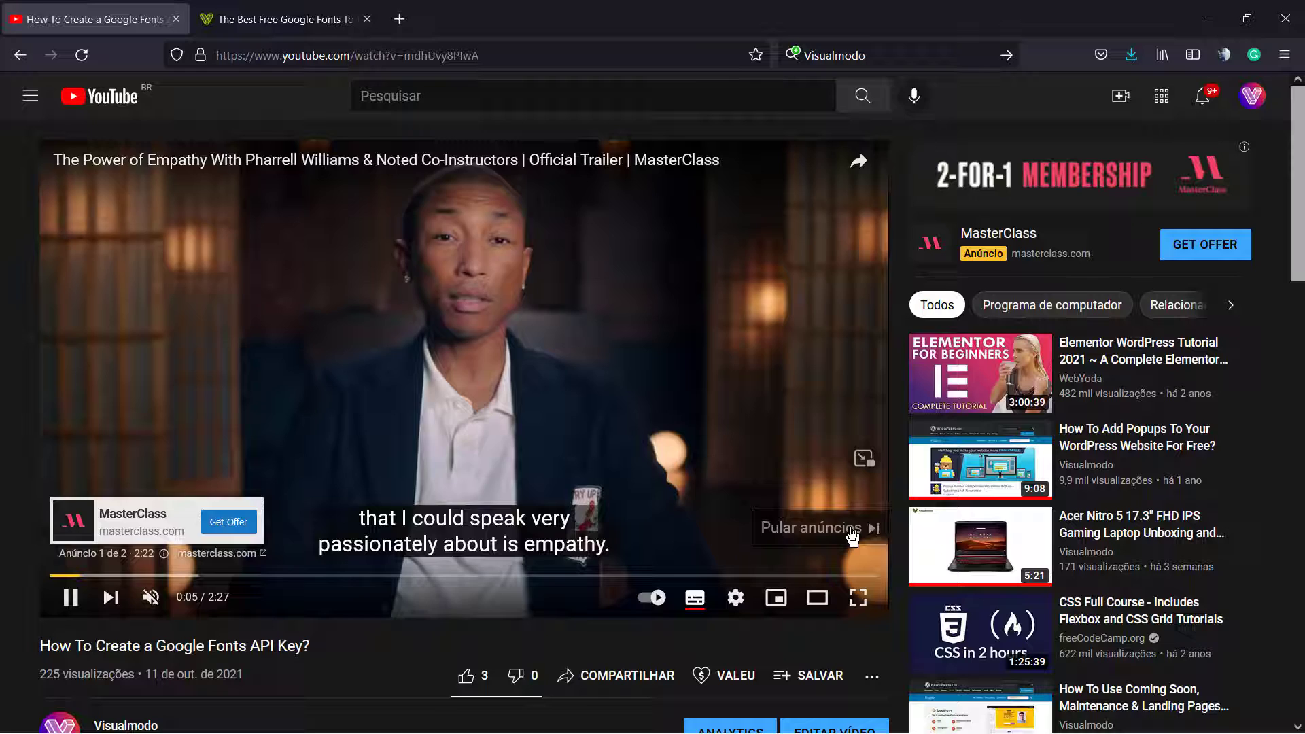
Skip the ad, pause the video, and select its URL in the address bar for copying
{"action": "left_click", "coordinate": [812, 527]}
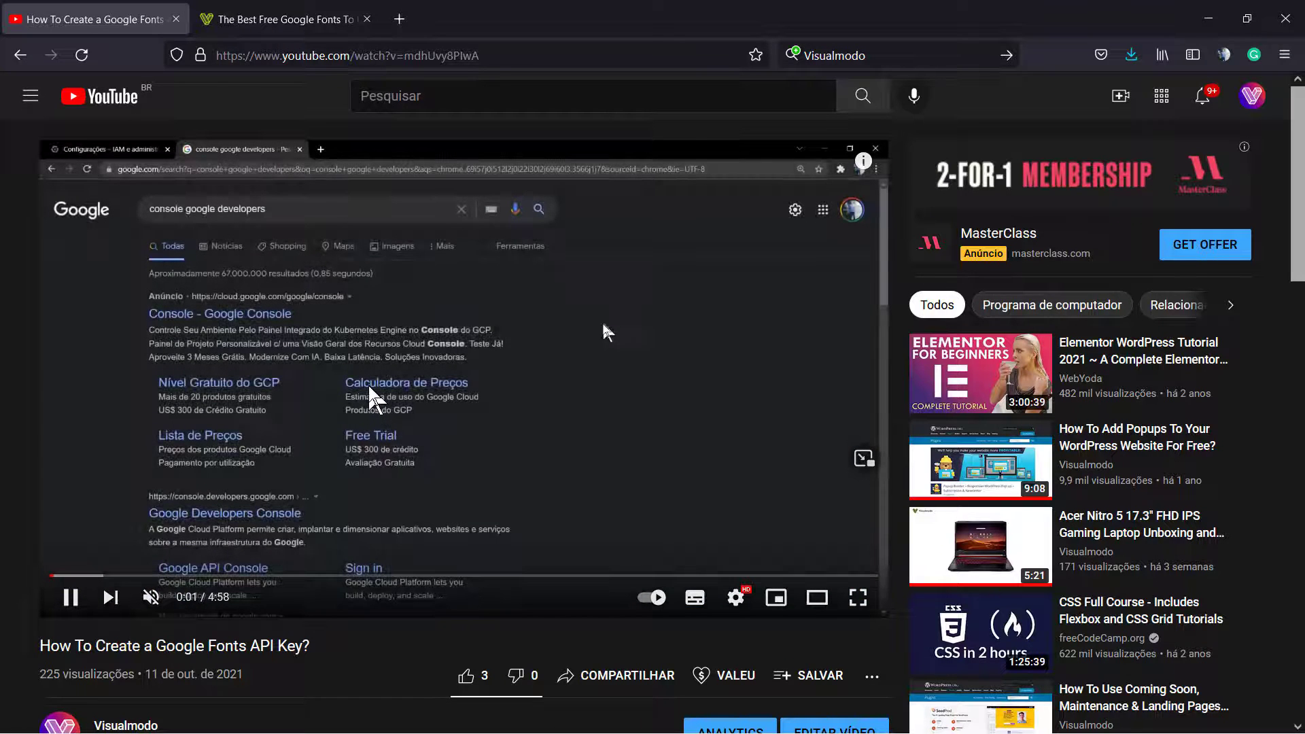
{"action": "left_click", "coordinate": [70, 598]}
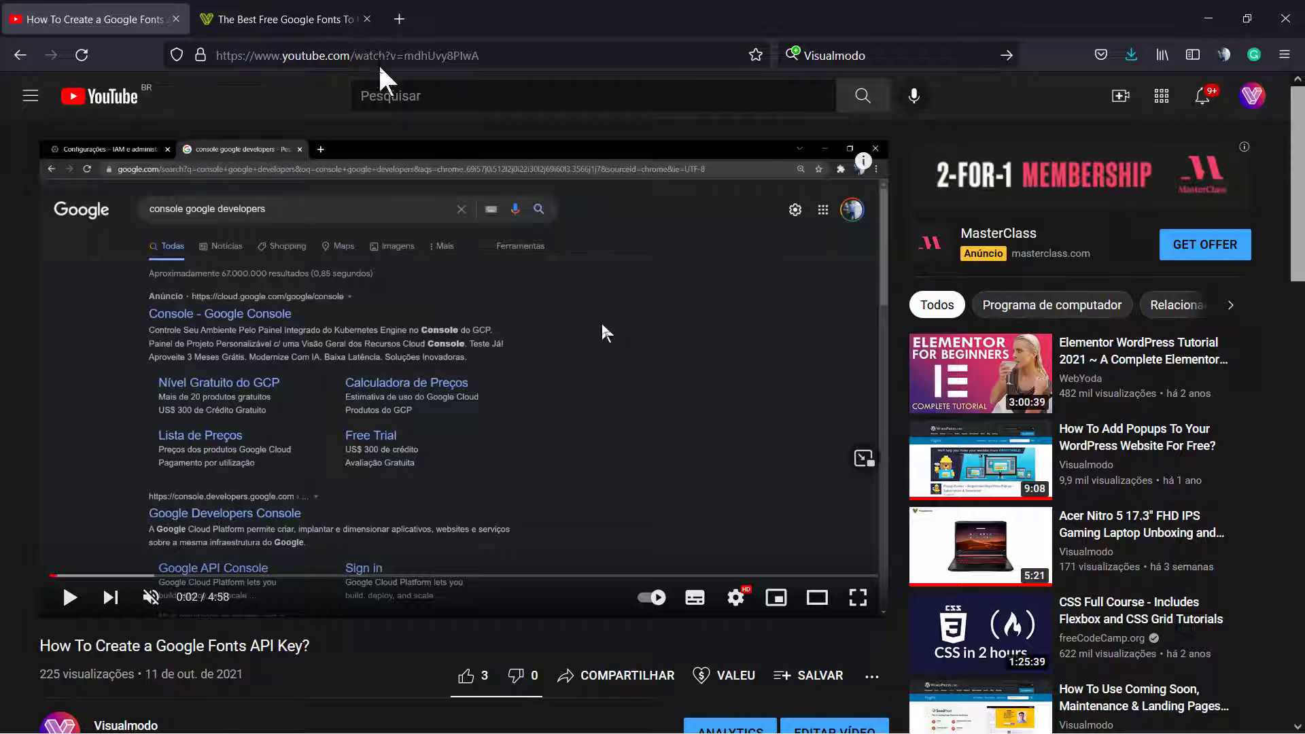
{"action": "left_click", "coordinate": [282, 17]}
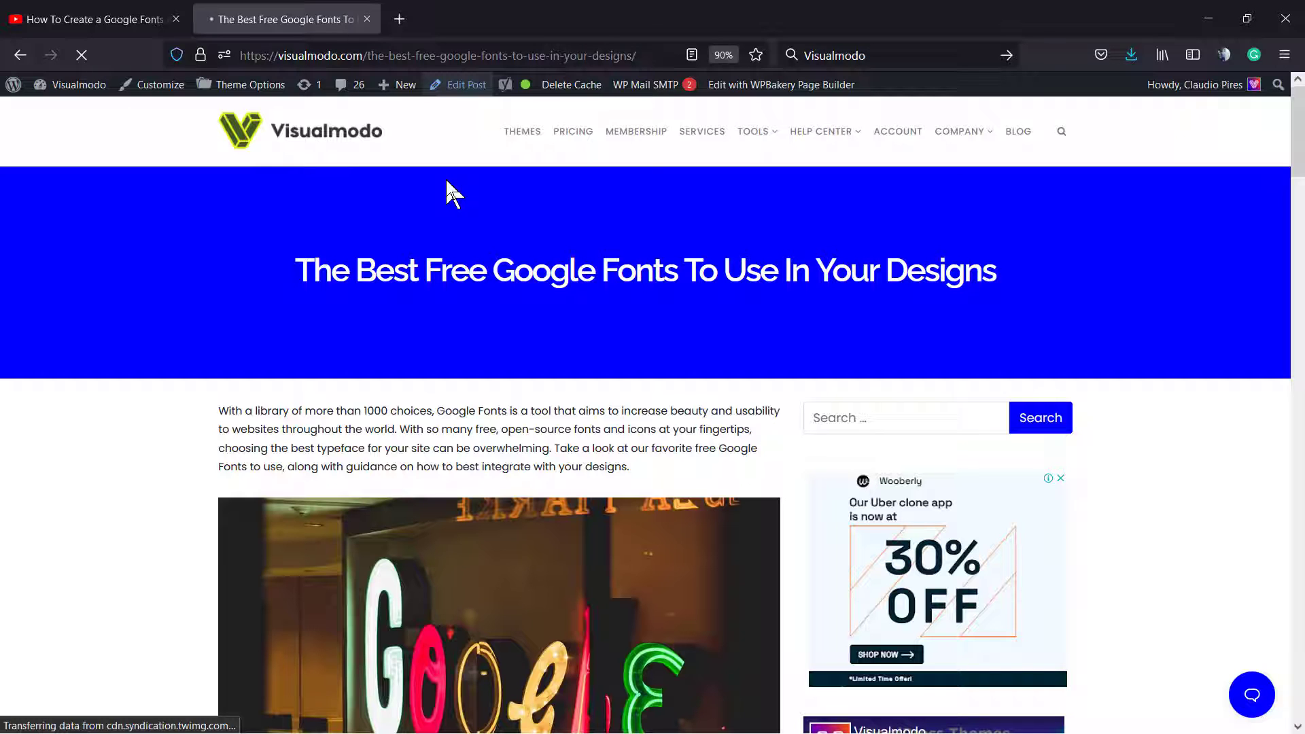
Edit the post and paste the video URL after the first paragraph under What to look for
{"action": "left_click", "coordinate": [466, 85]}
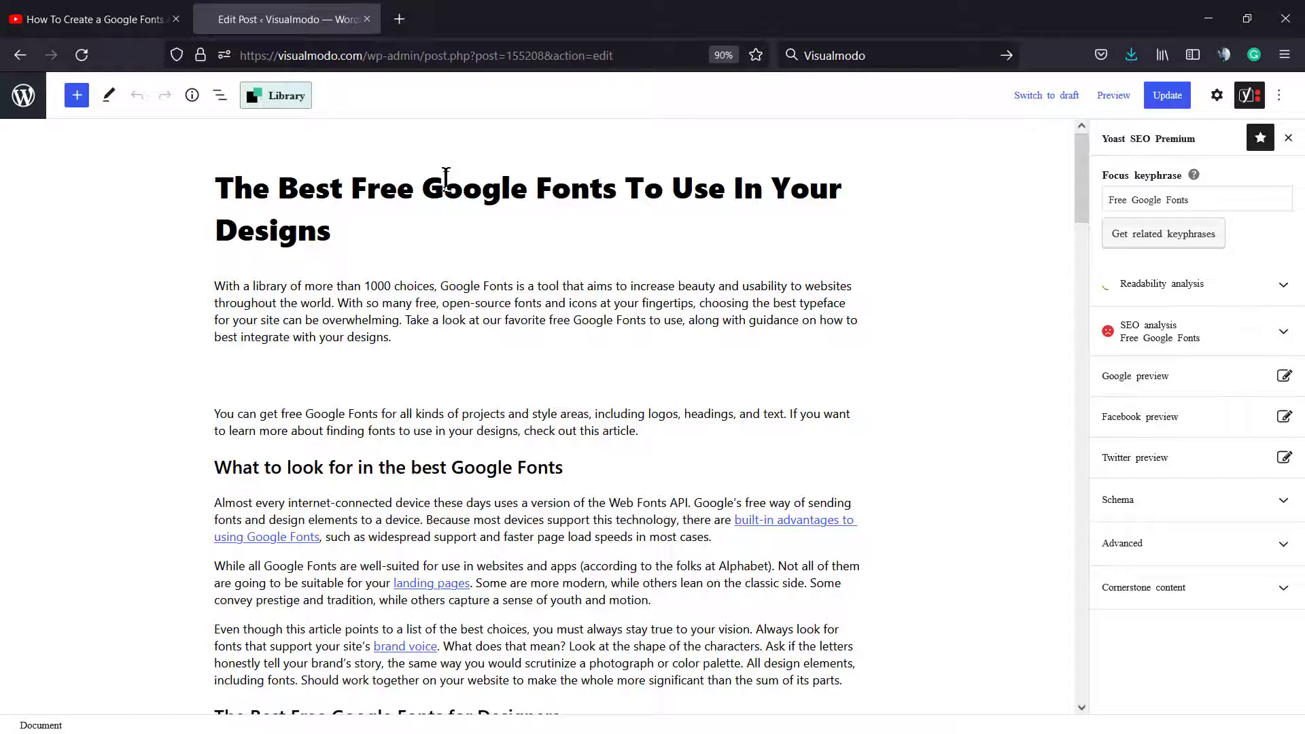
{"action": "scroll", "scroll_direction": "down", "scroll_amount": 3}
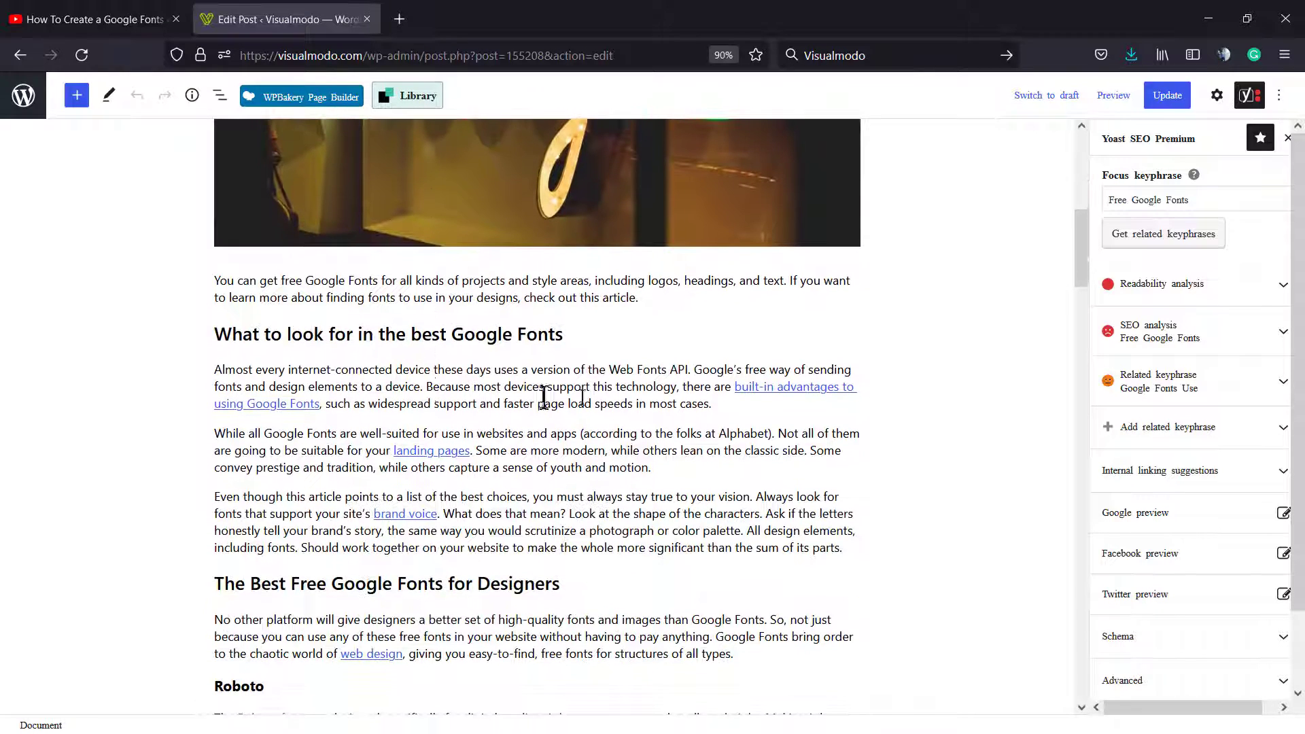
{"action": "left_click", "coordinate": [541, 384]}
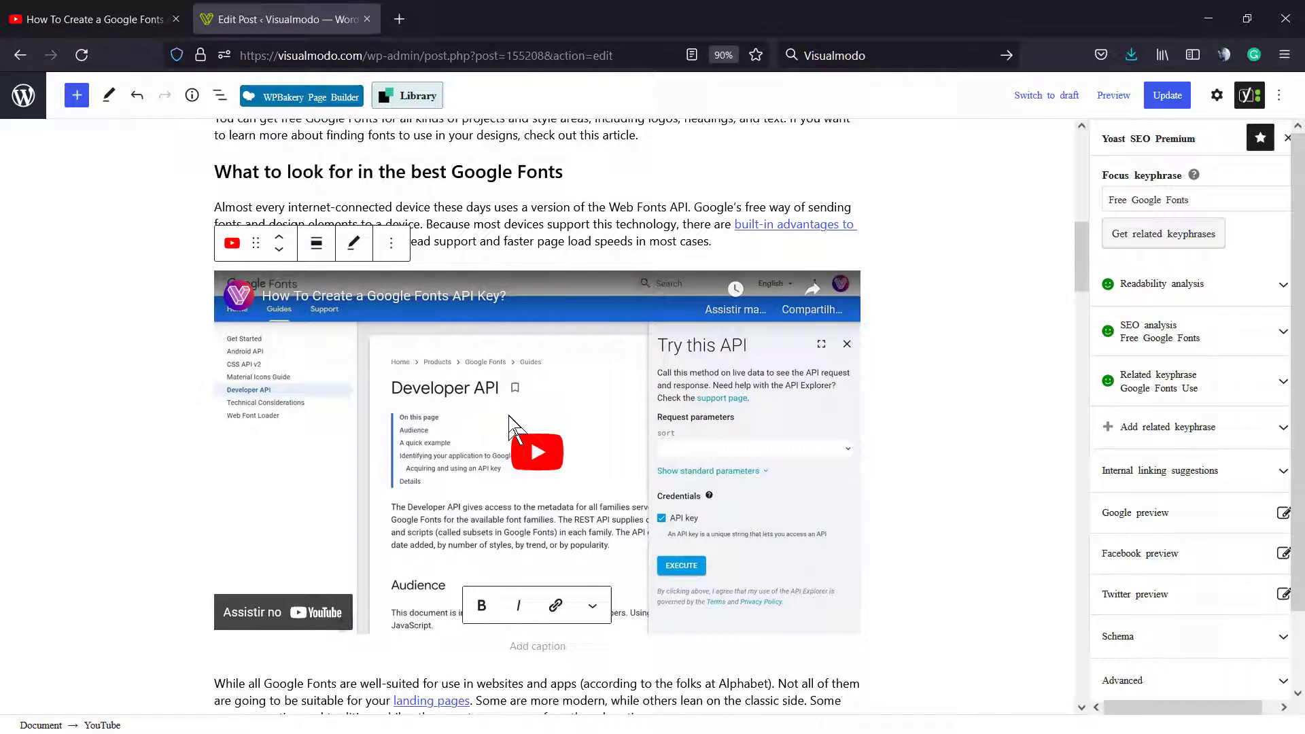
Update the post and view the embedded Google Fonts API Key video on the live page
{"action": "scroll", "scroll_direction": "up", "scroll_amount": 3}
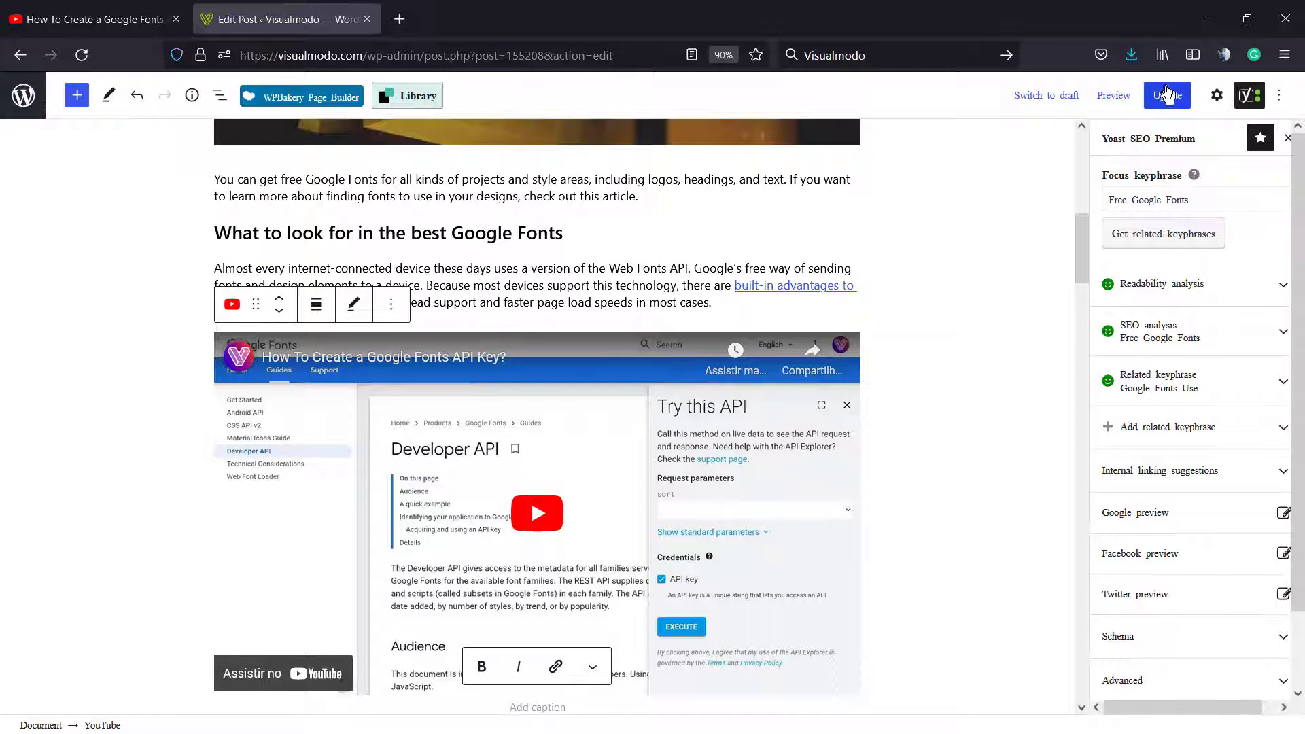
{"action": "left_click", "coordinate": [1166, 95]}
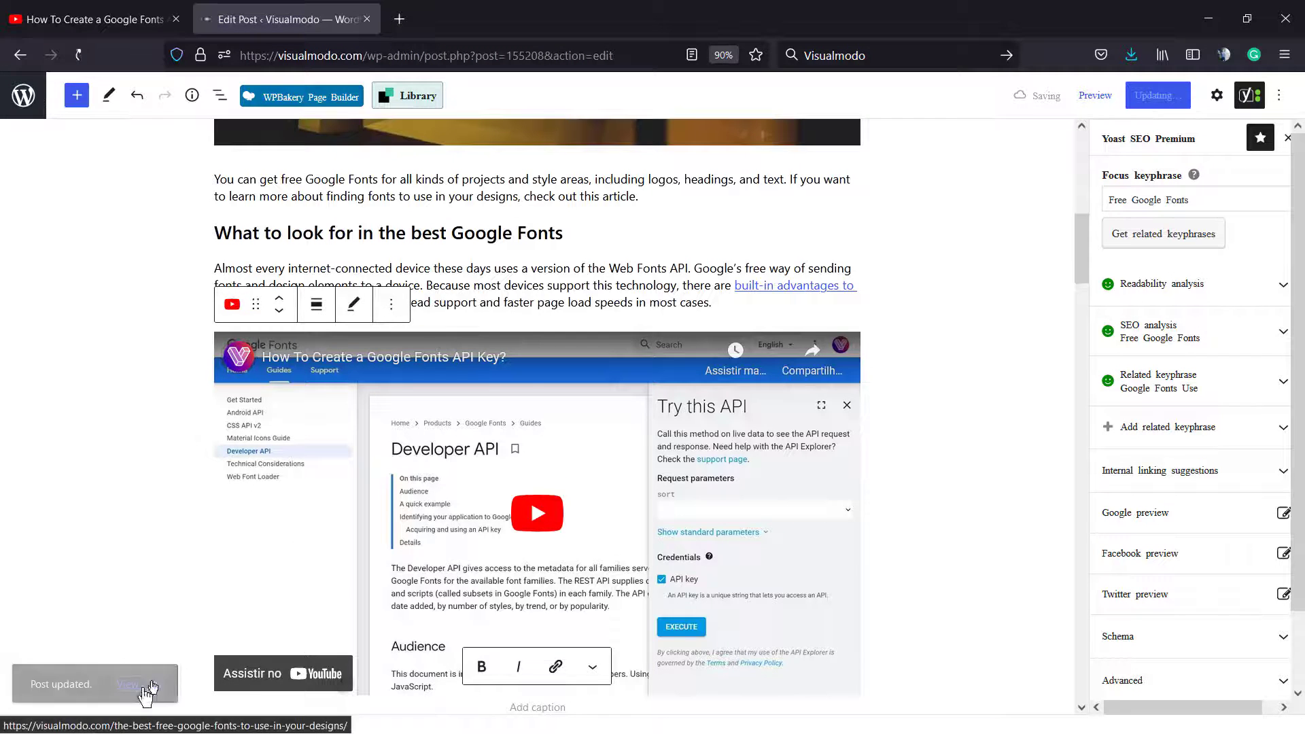
{"action": "left_click", "coordinate": [130, 684]}
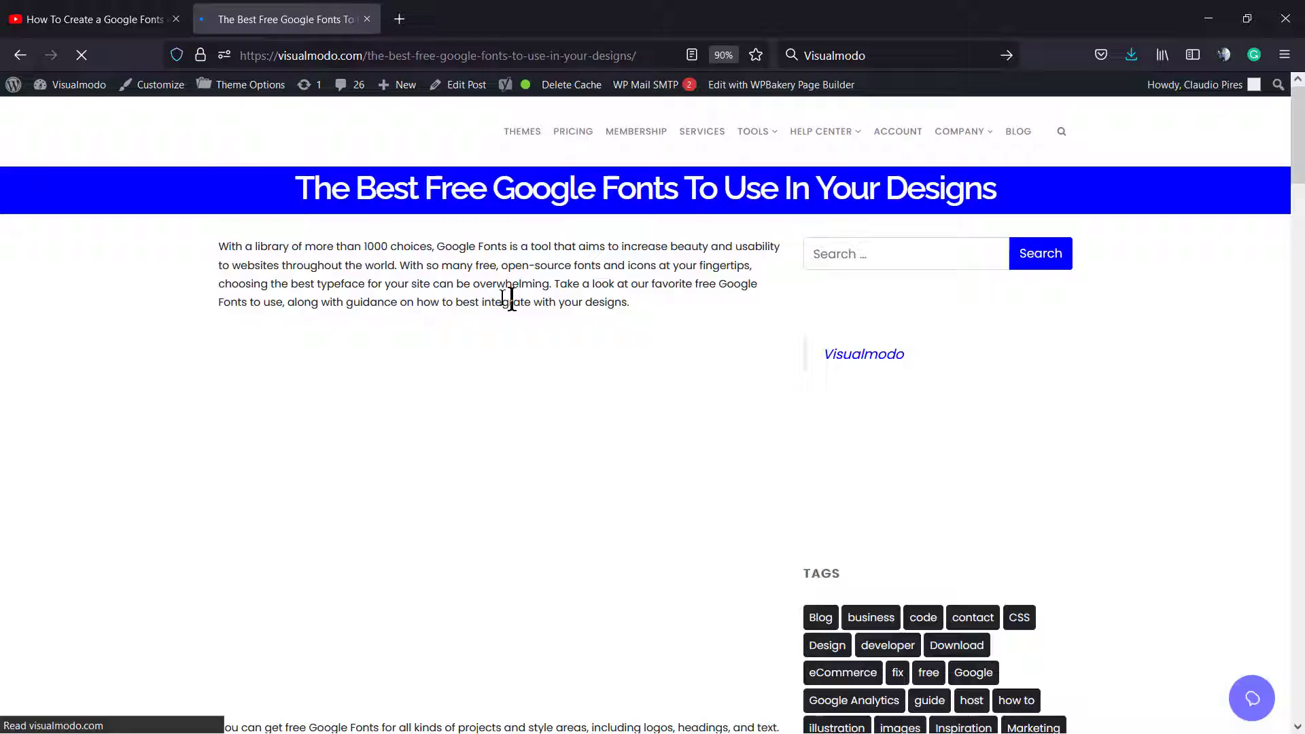
{"action": "scroll", "scroll_direction": "down", "scroll_amount": 3}
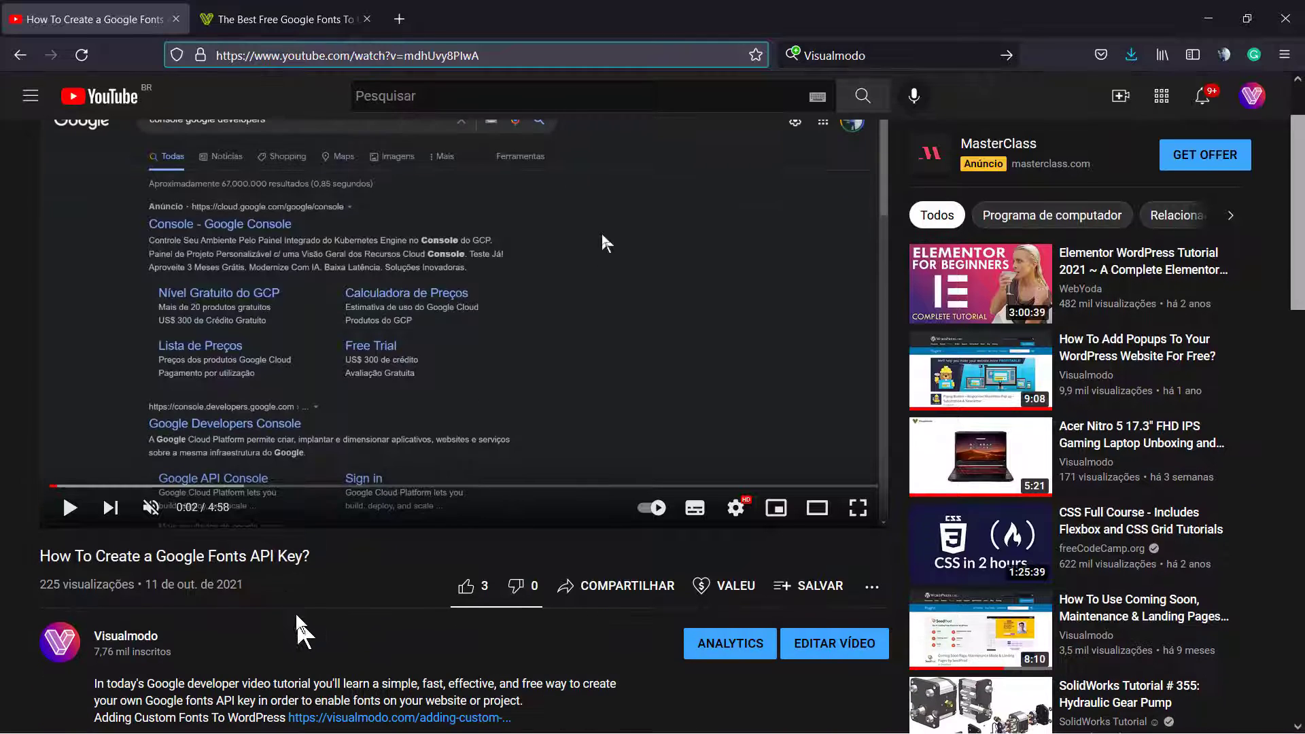
Seek the Google Fonts API Key video ahead to about 1:43, near the two-minute mark
{"action": "left_click", "coordinate": [337, 574]}
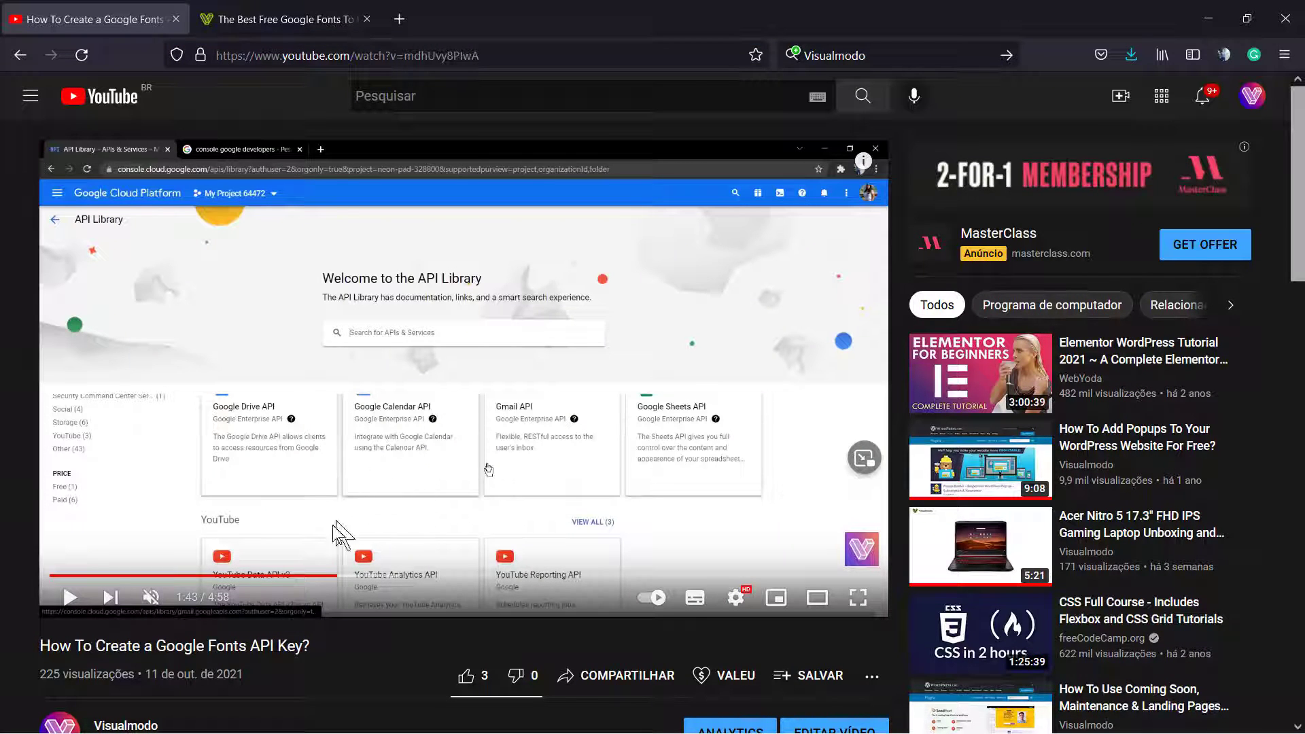
{"action": "mouse_move", "coordinate": [191, 611]}
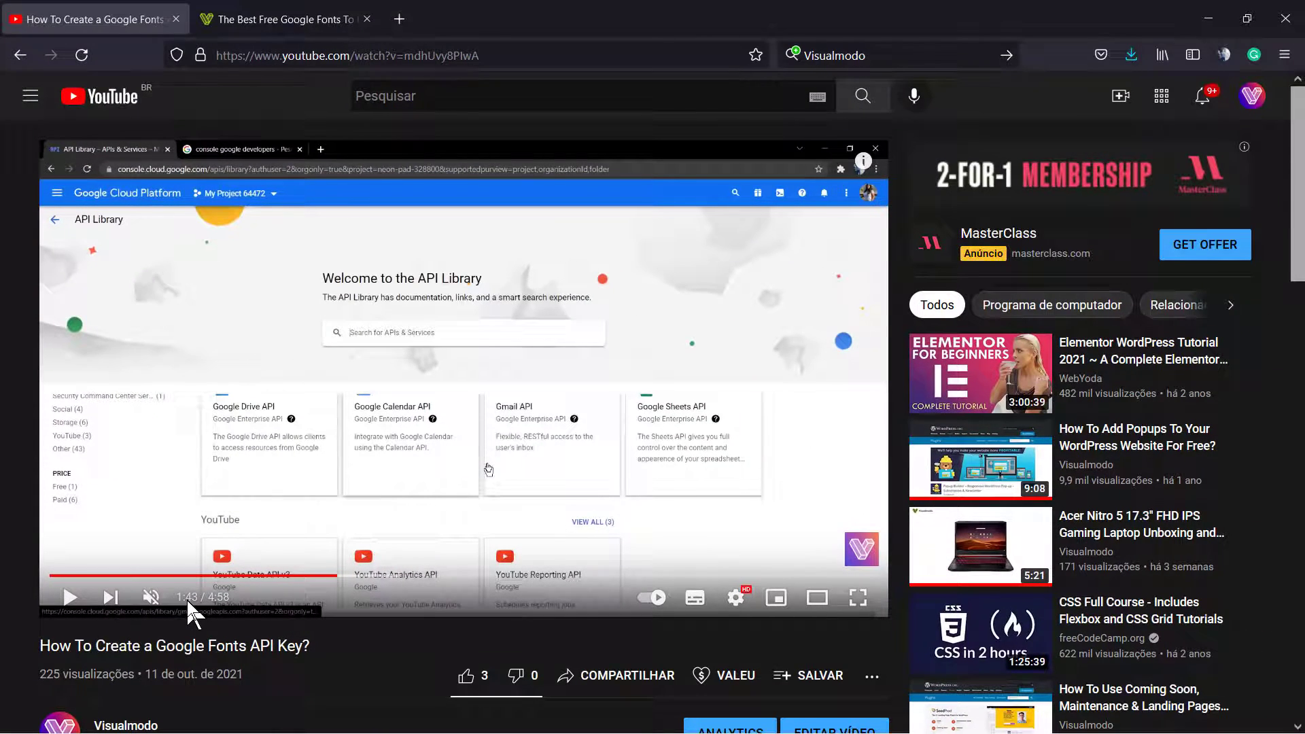
{"action": "mouse_move", "coordinate": [348, 623]}
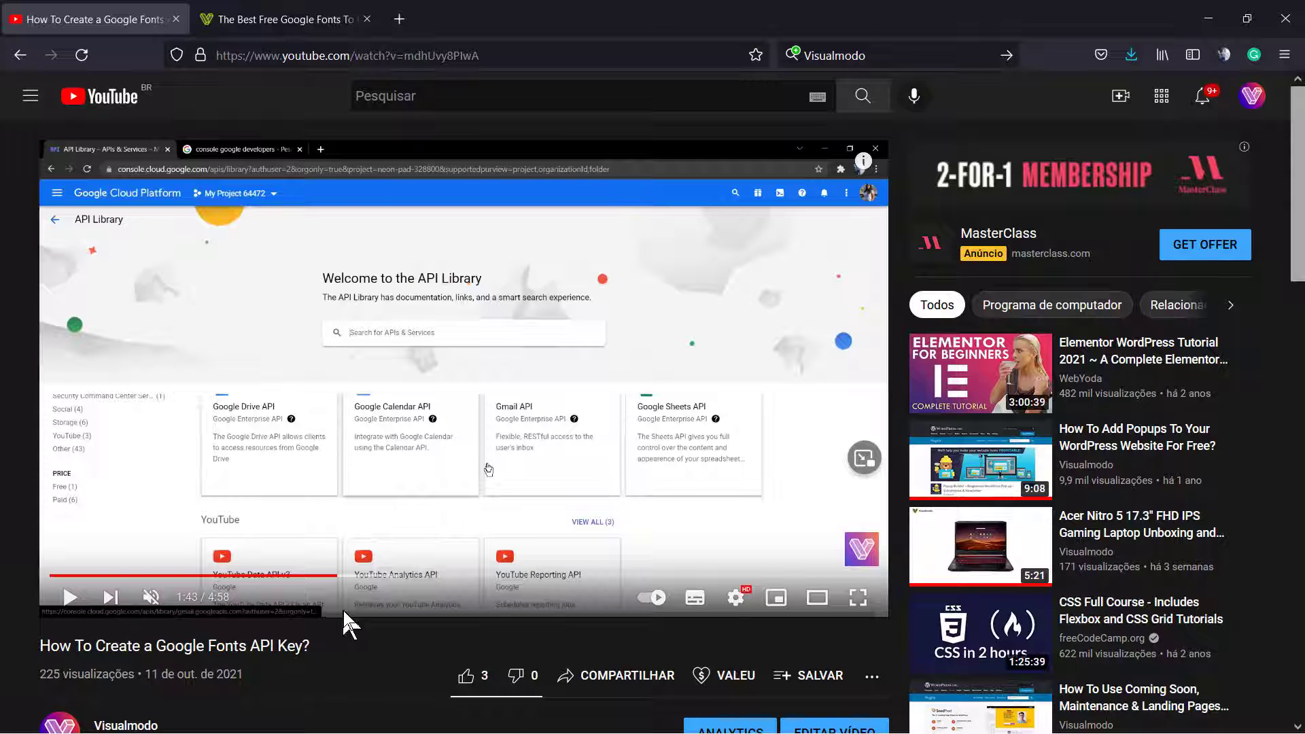
{"action": "mouse_move", "coordinate": [625, 680]}
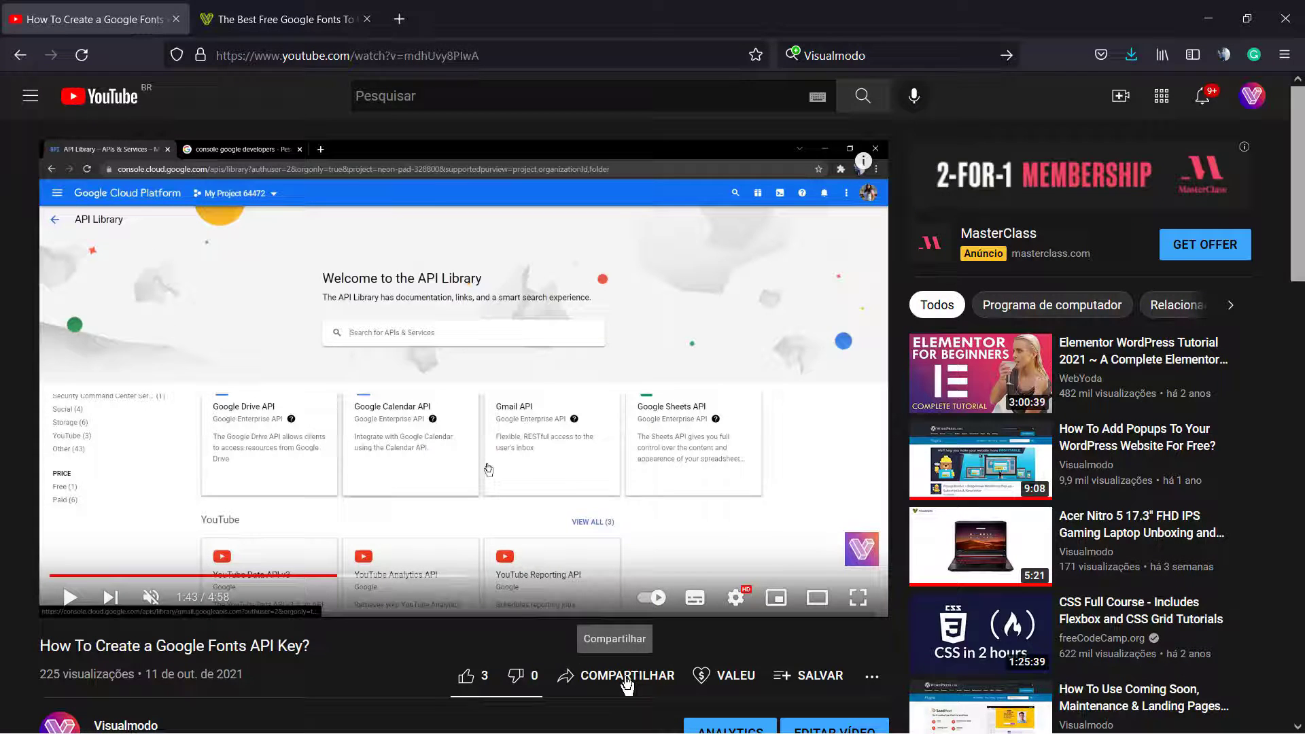
Copy the share link set to 'Começar em' 2:00, the youtu.be URL ending in ?t=120
{"action": "left_click", "coordinate": [626, 676]}
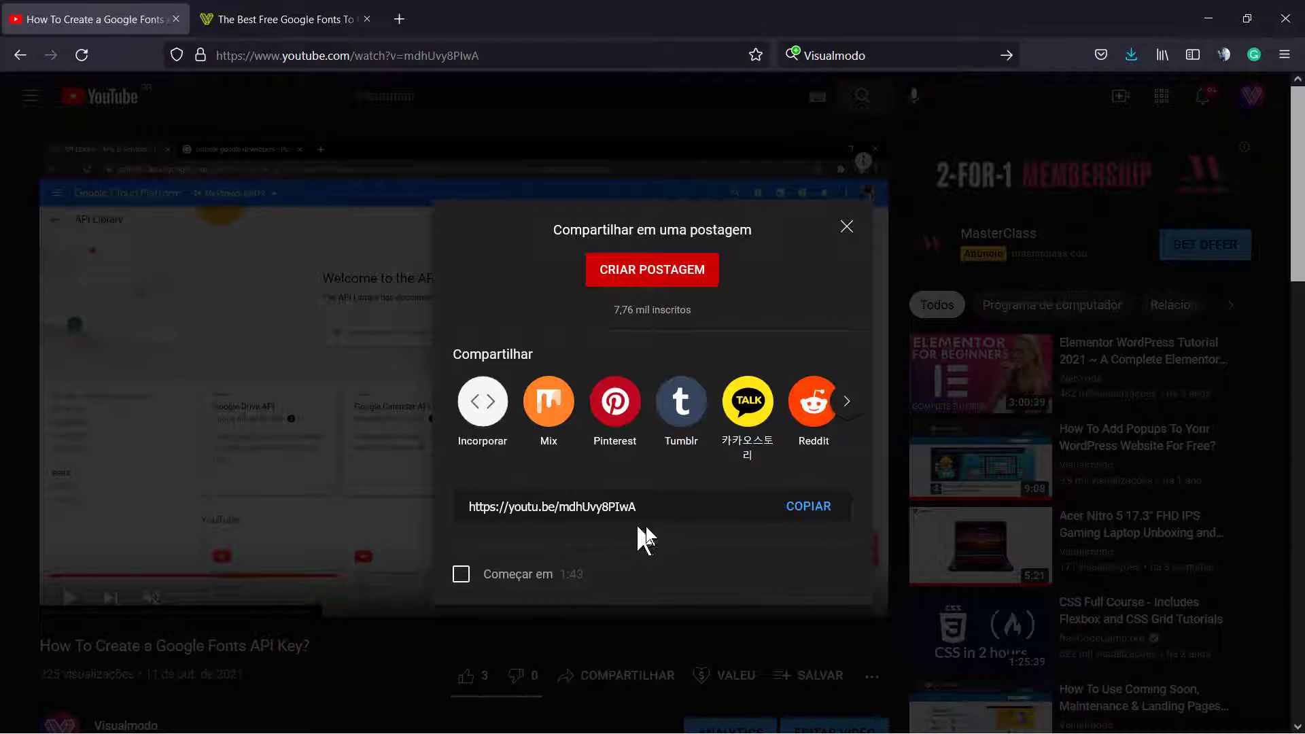
{"action": "mouse_move", "coordinate": [583, 587]}
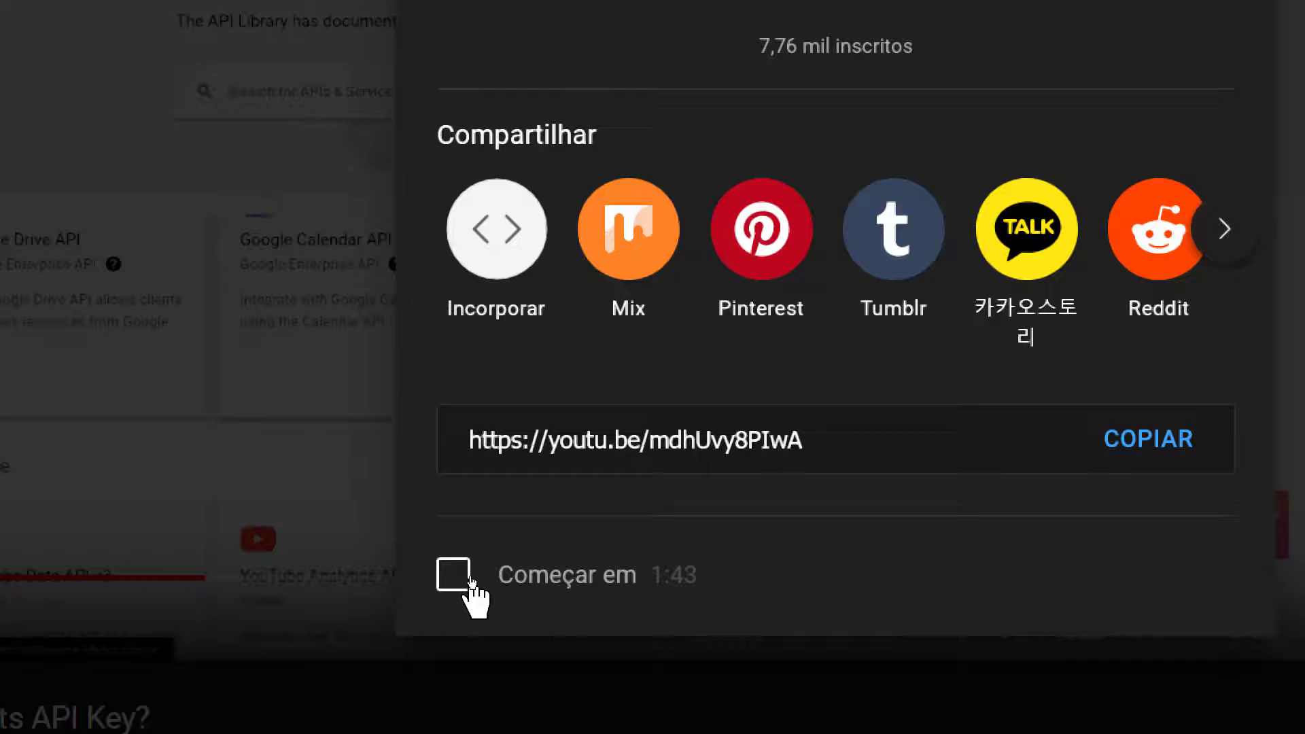
{"action": "left_click", "coordinate": [462, 573]}
{"action": "type", "text": "2:00"}
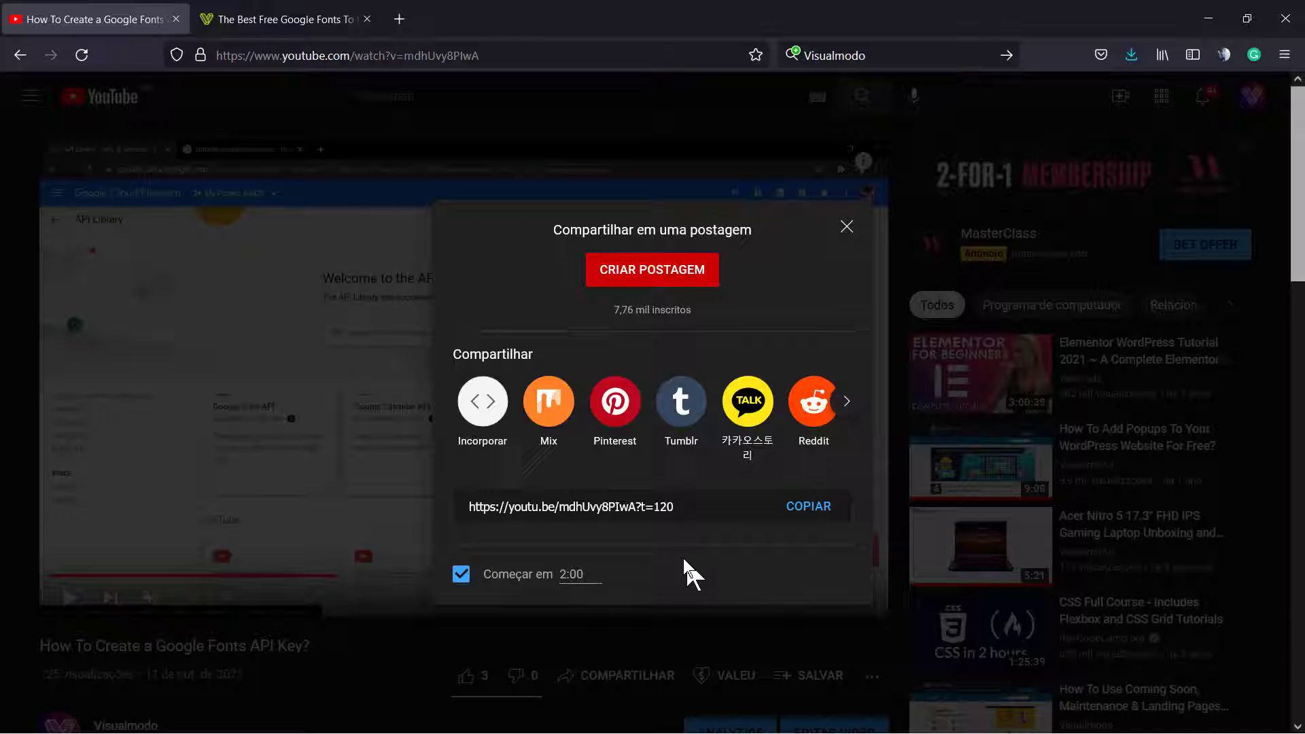
{"action": "left_click", "coordinate": [595, 506]}
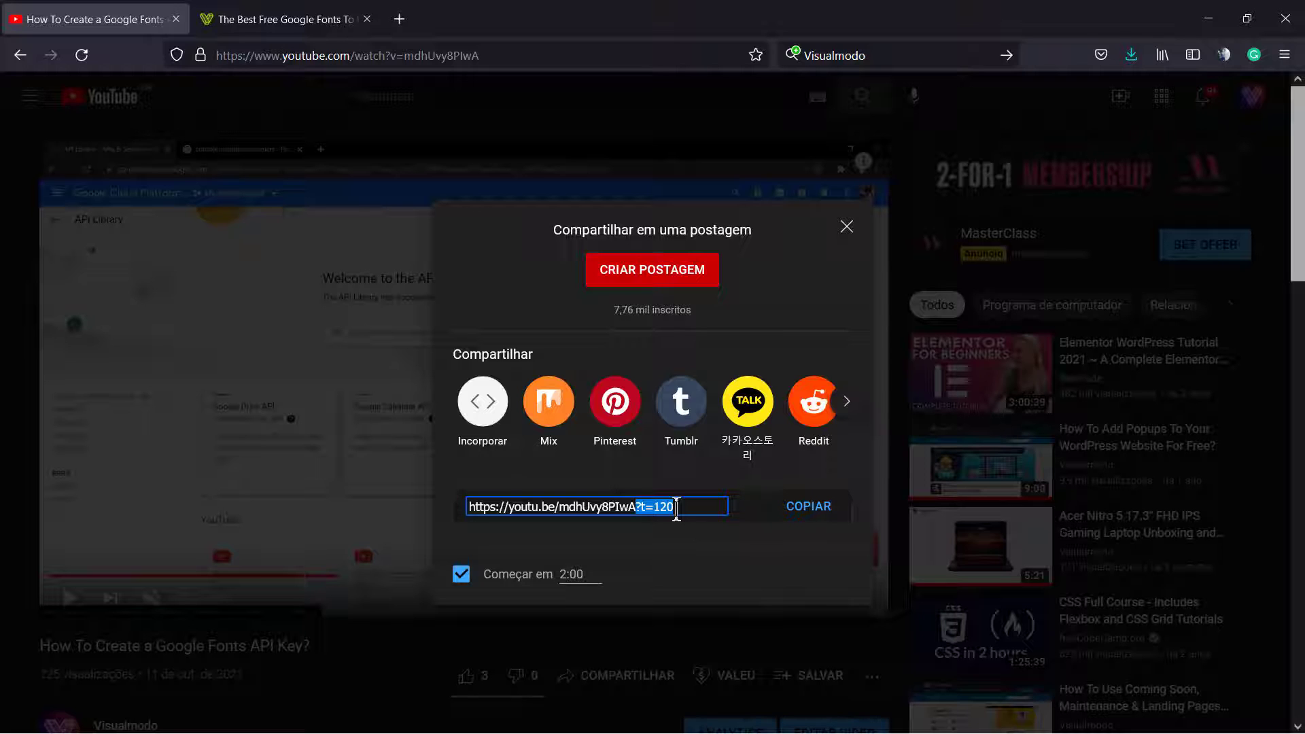
{"action": "left_click", "coordinate": [805, 505]}
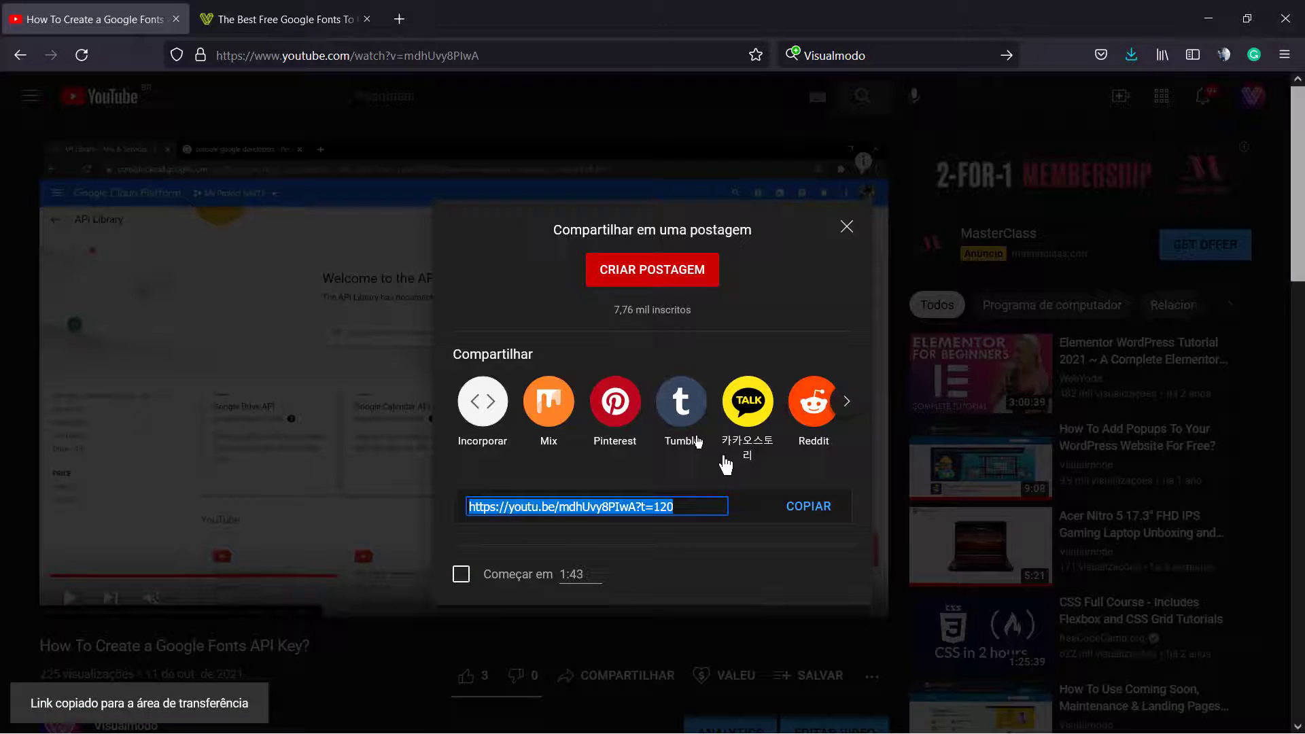
Return to the published post and reopen it in the editor to add the timestamped link below the first embed
{"action": "left_click", "coordinate": [283, 17]}
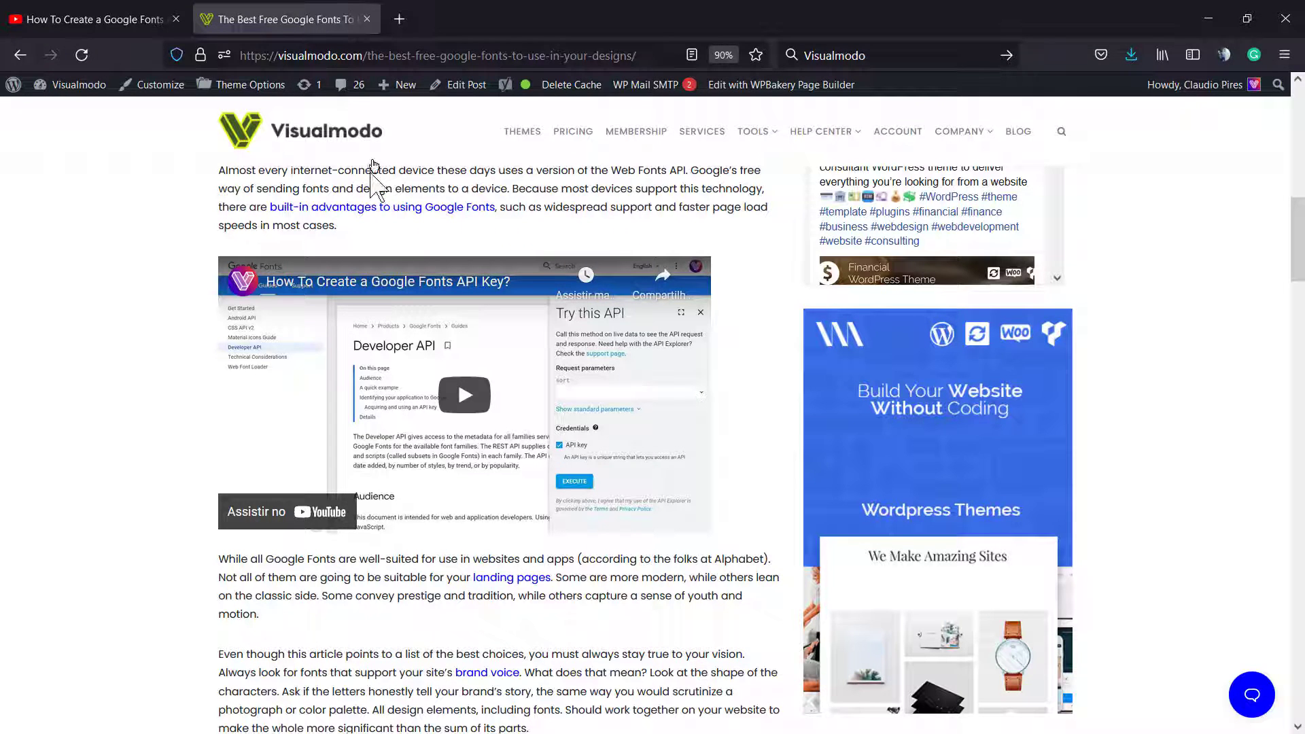
{"action": "scroll", "scroll_direction": "up", "scroll_amount": 3}
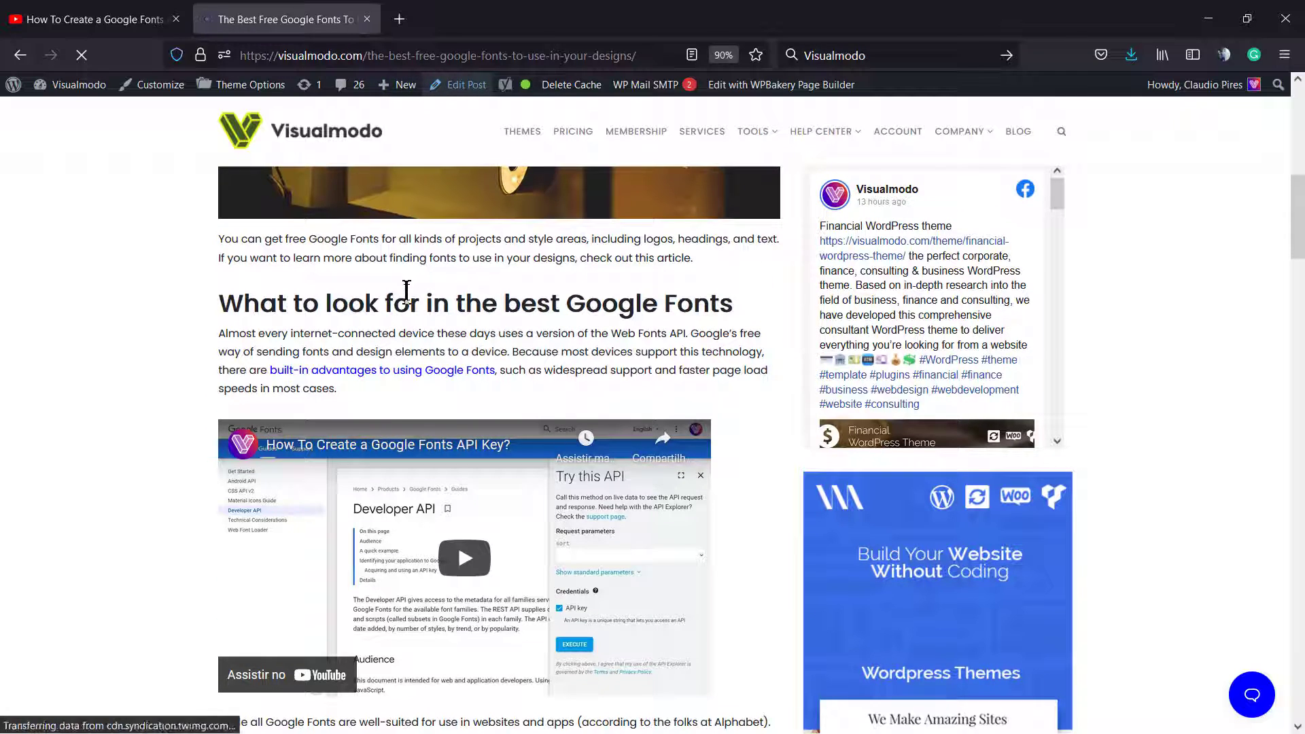
{"action": "left_click", "coordinate": [463, 84]}
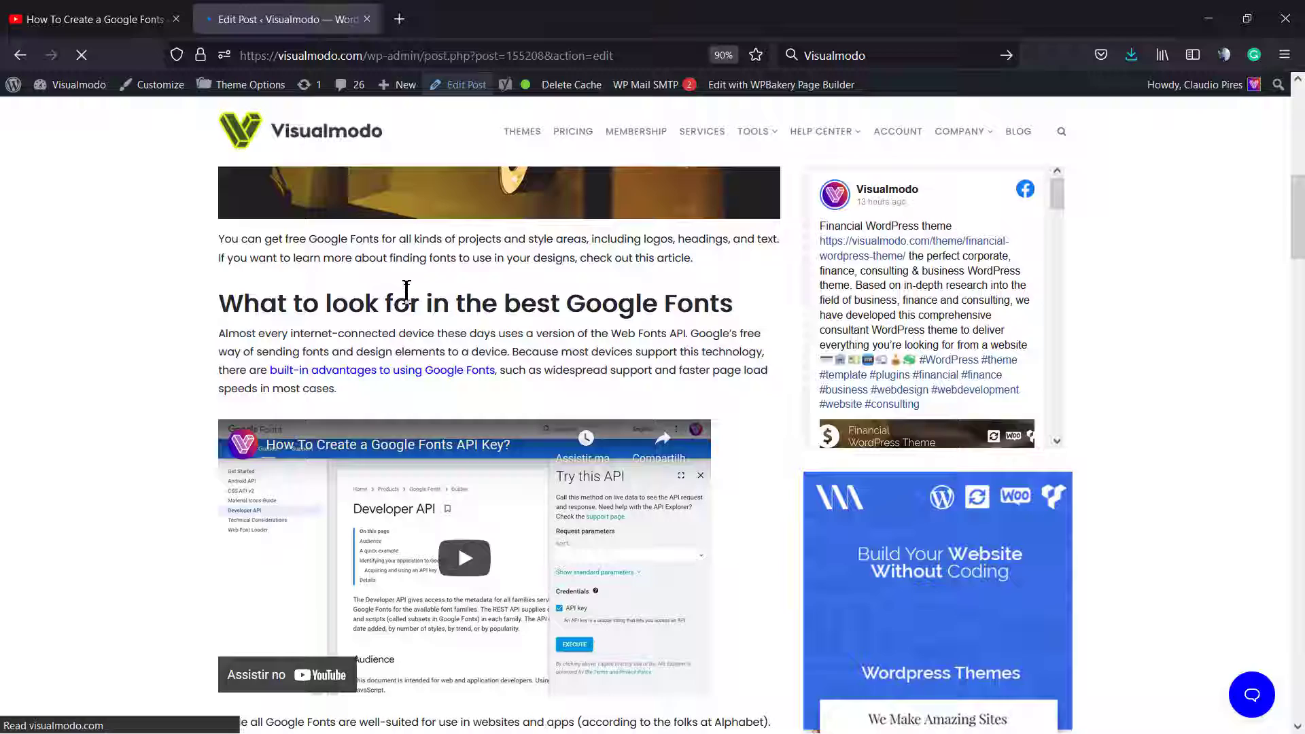
{"action": "left_click", "coordinate": [458, 85]}
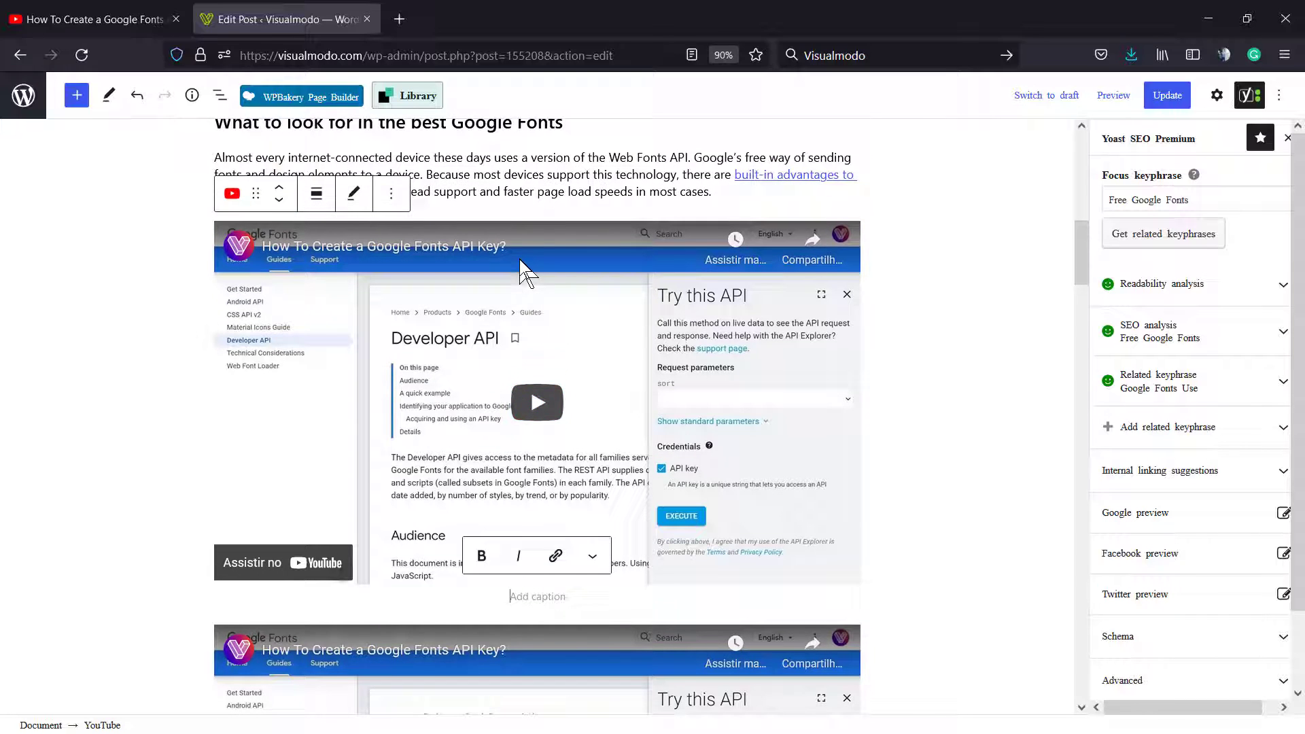
Update the post and open View Post in a new tab
{"action": "left_click", "coordinate": [1166, 95]}
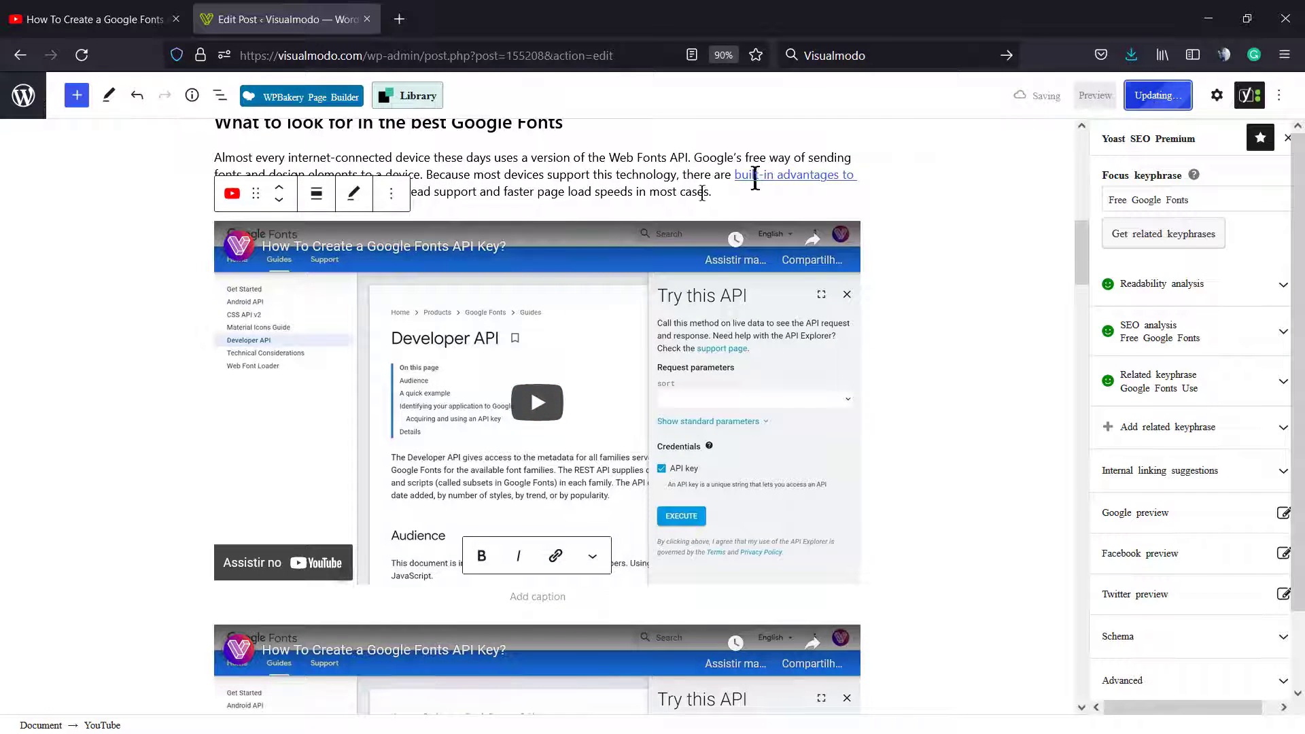
{"action": "mouse_move", "coordinate": [166, 699]}
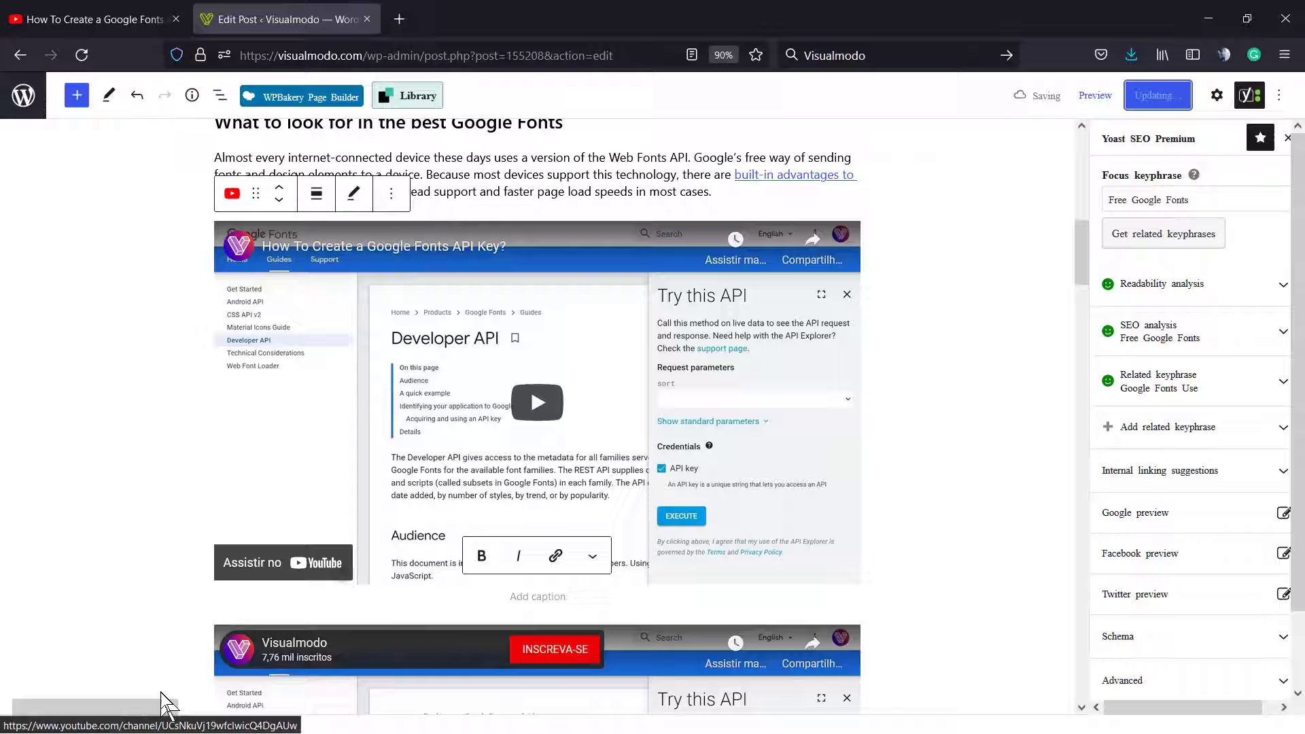
{"action": "right_click", "coordinate": [139, 684]}
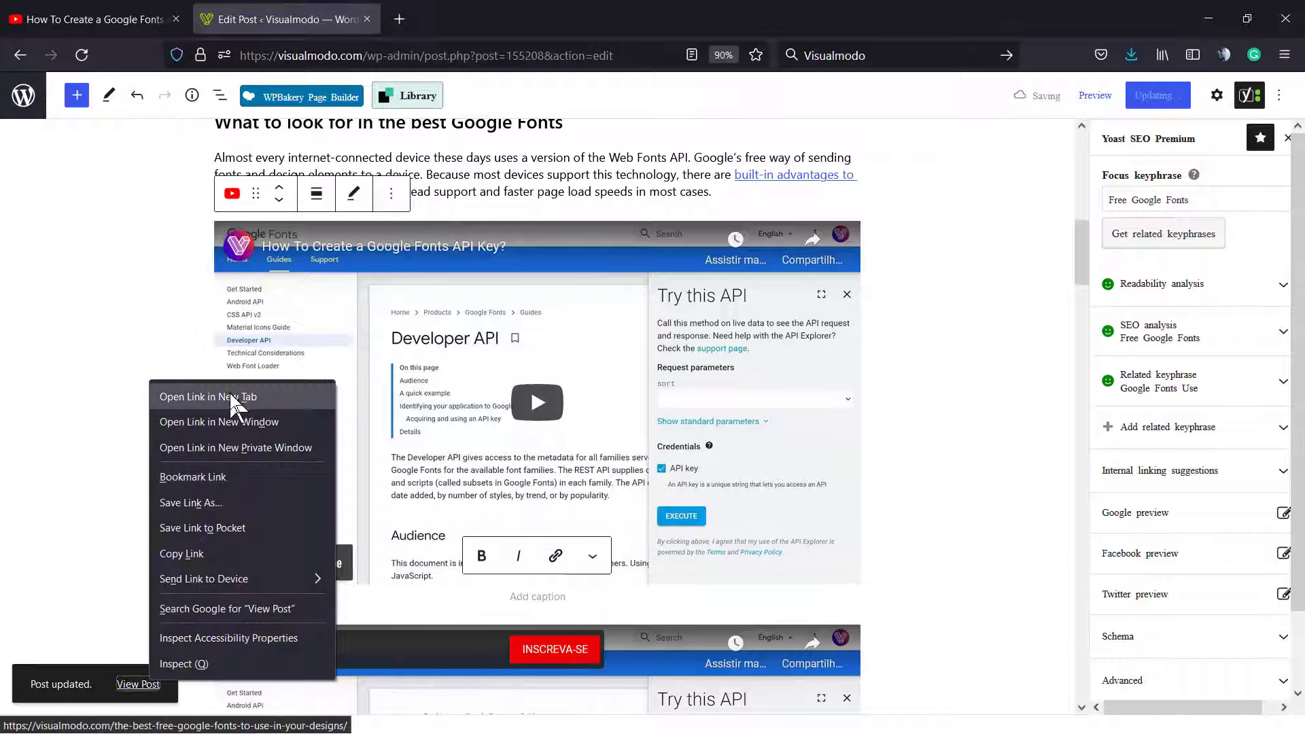
{"action": "left_click", "coordinate": [231, 396]}
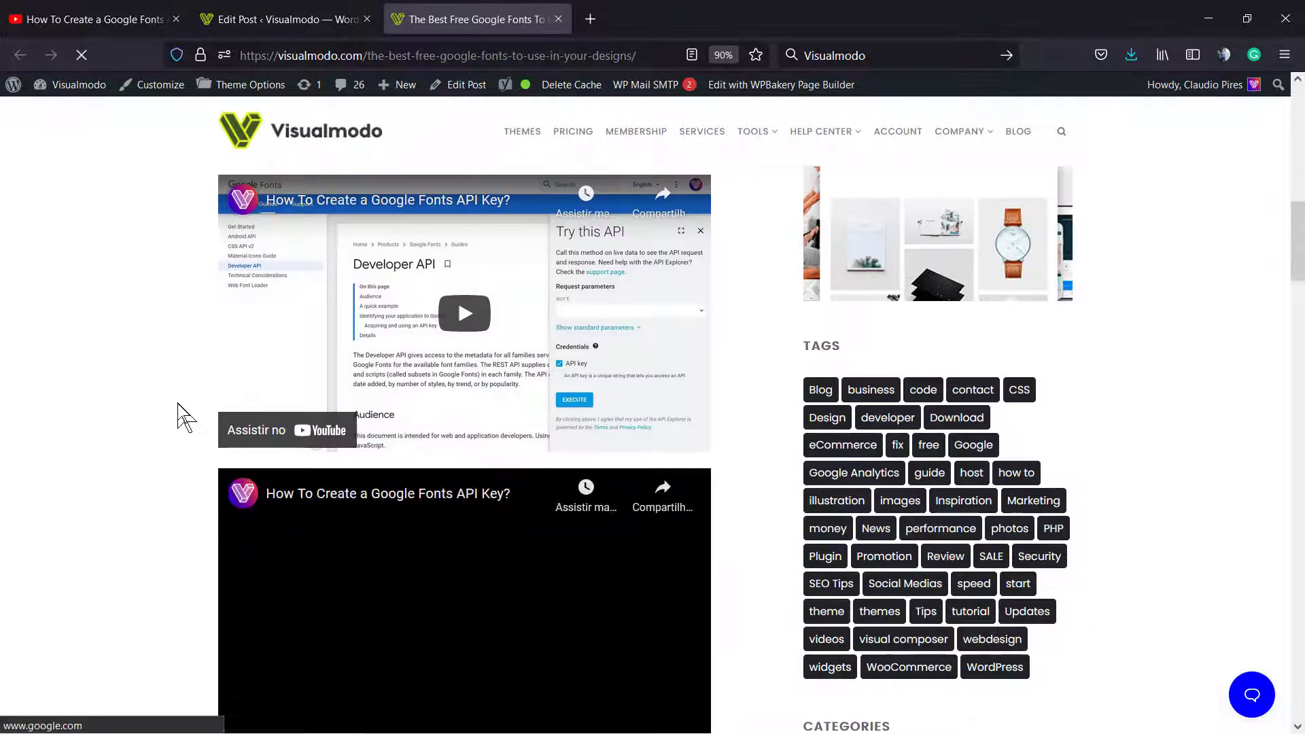
Play an embedded copy on the live page to check both embeds, then return to the editor tab
{"action": "scroll", "scroll_direction": "down", "scroll_amount": 3}
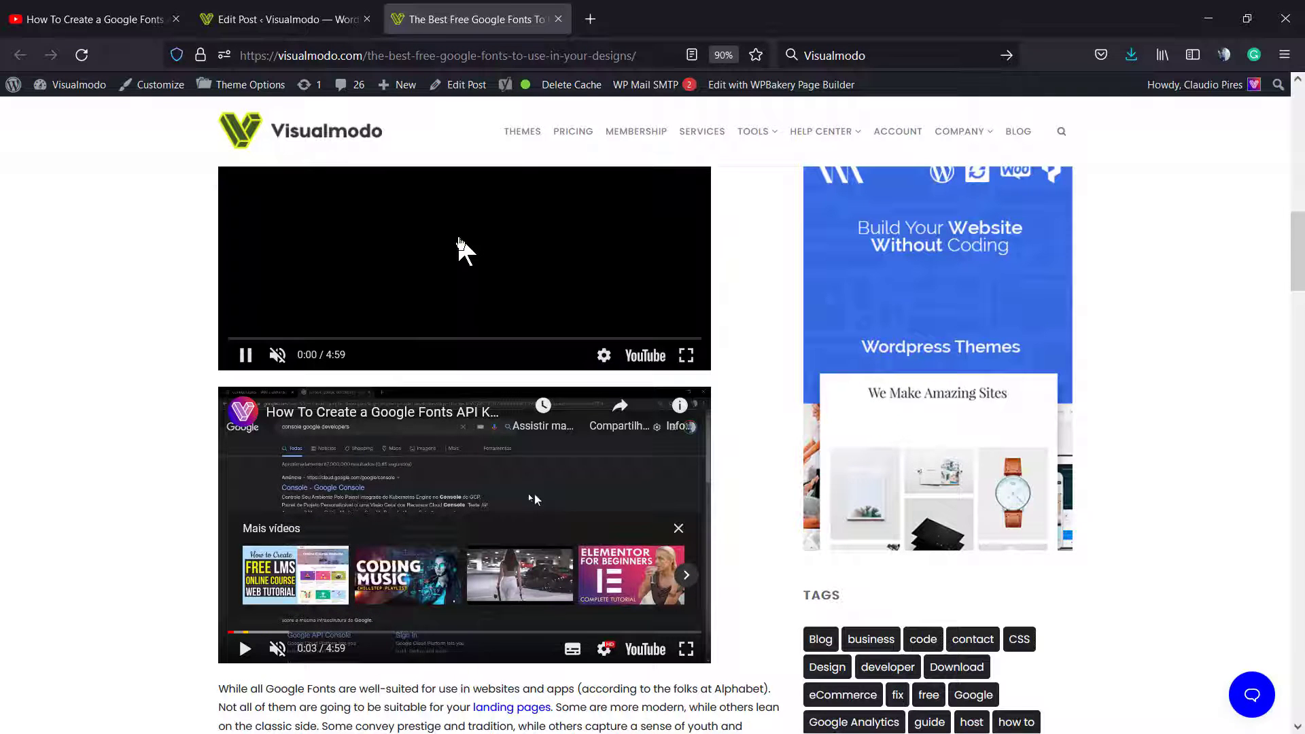
{"action": "left_click", "coordinate": [419, 423]}
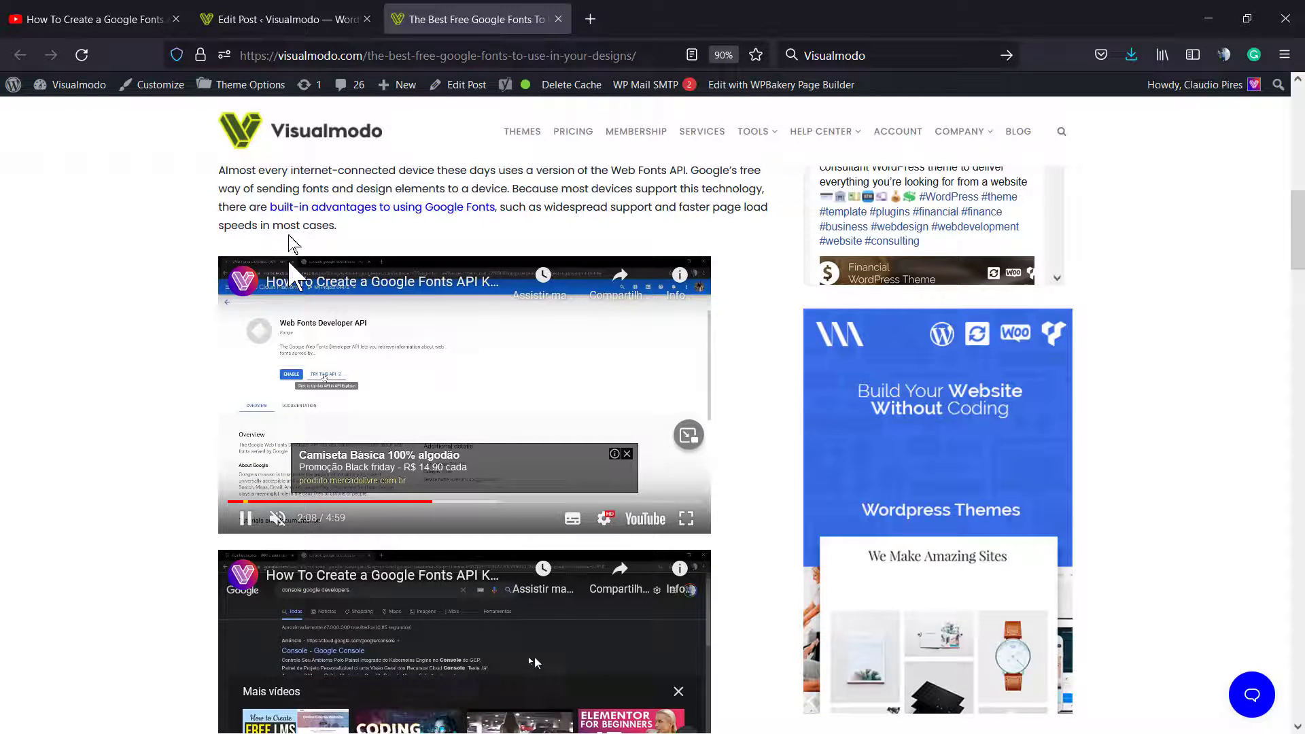
{"action": "mouse_move", "coordinate": [283, 18]}
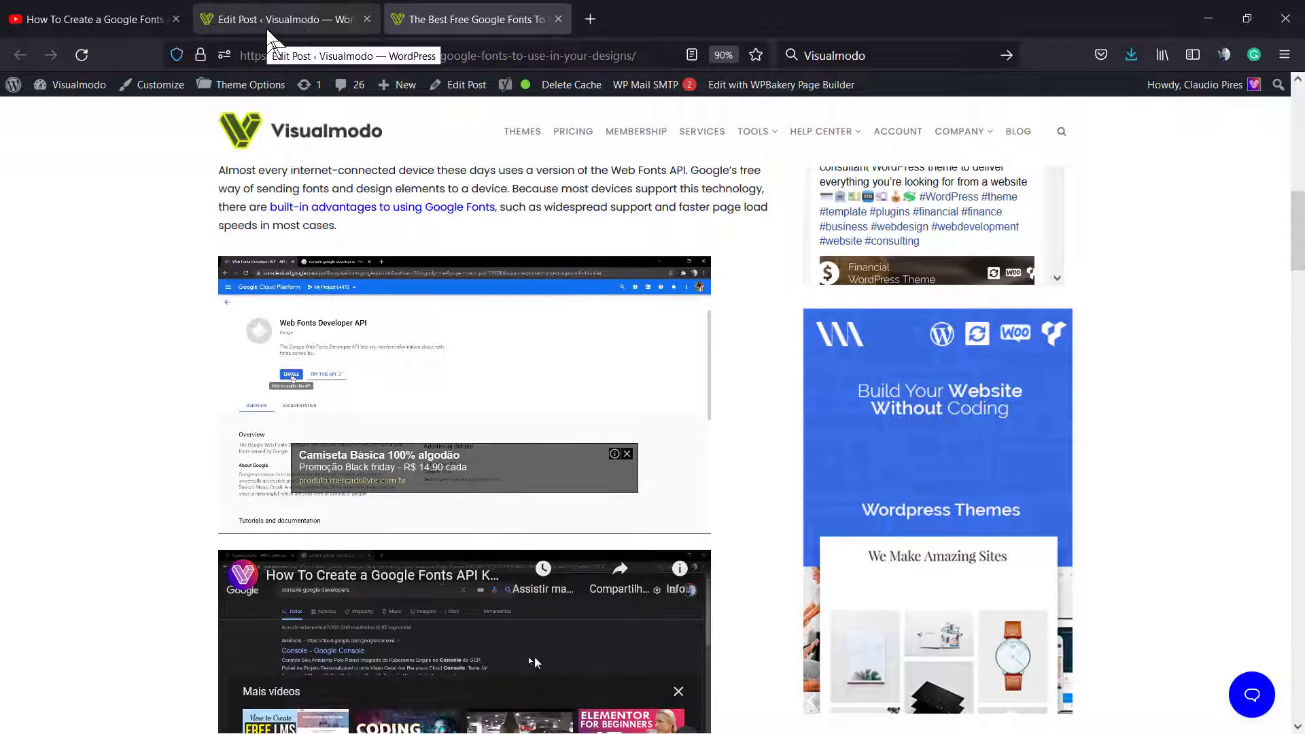
{"action": "left_click", "coordinate": [282, 18]}
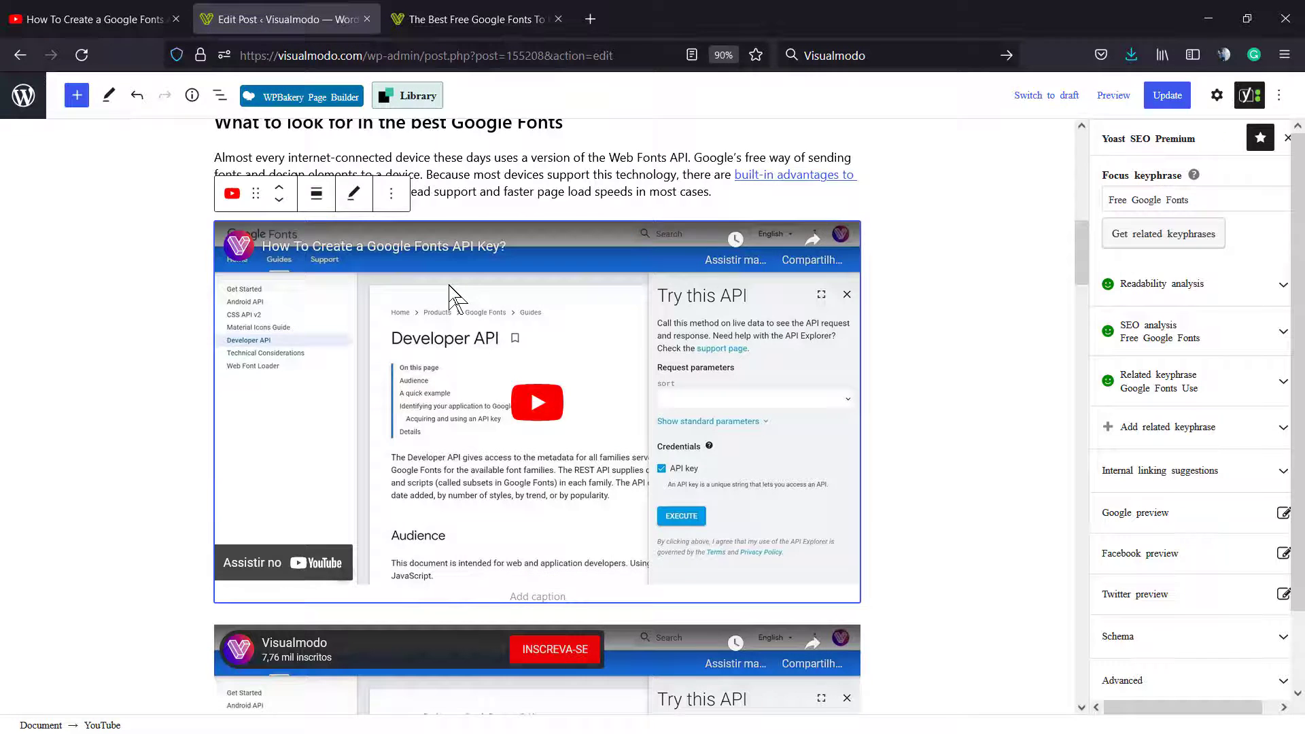